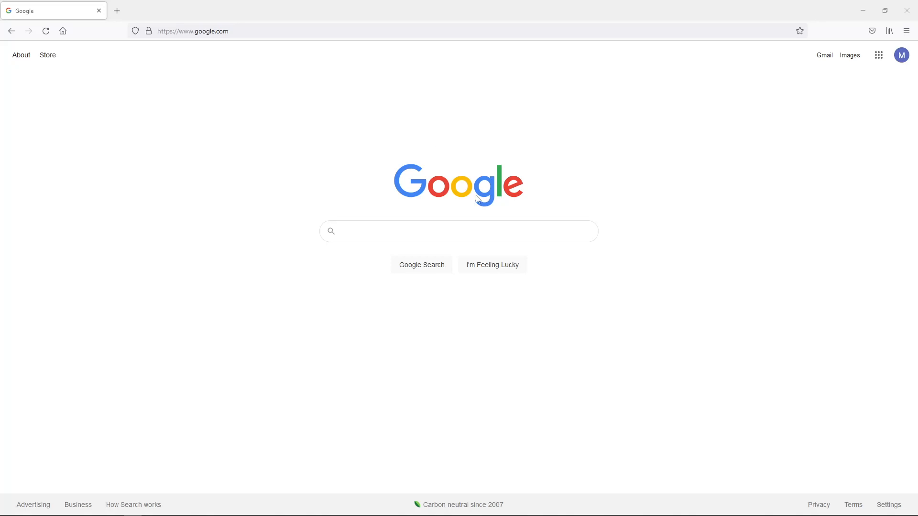
- Search Google for 'fantasy grounds unity' and open the official fantasygrounds.com result
click(458, 232)
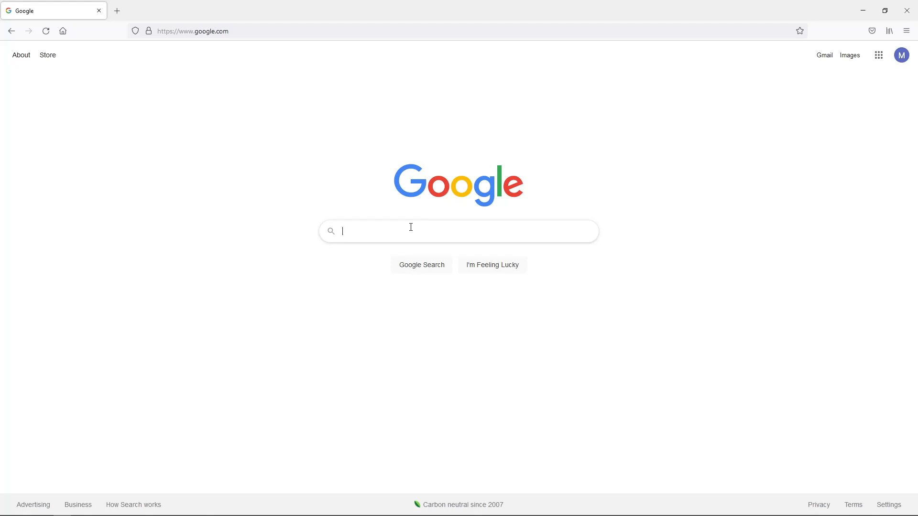
text(fantasy g)
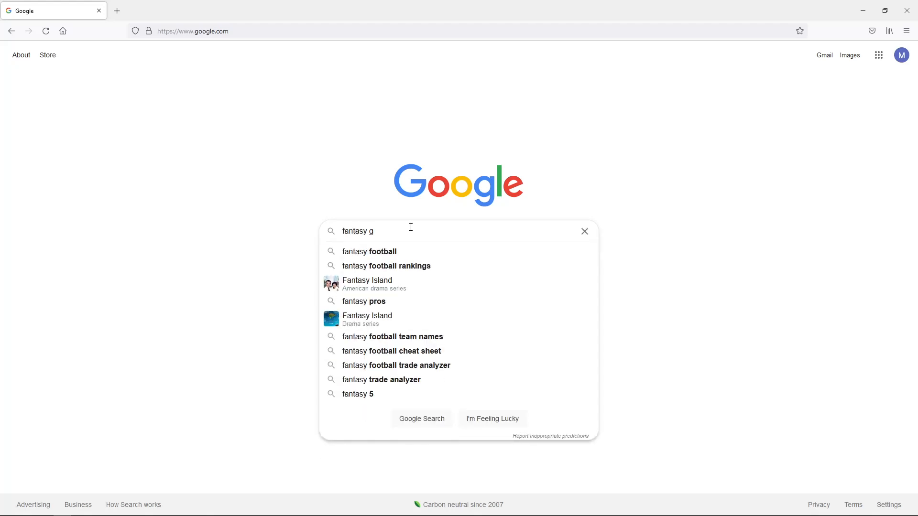
text(r)
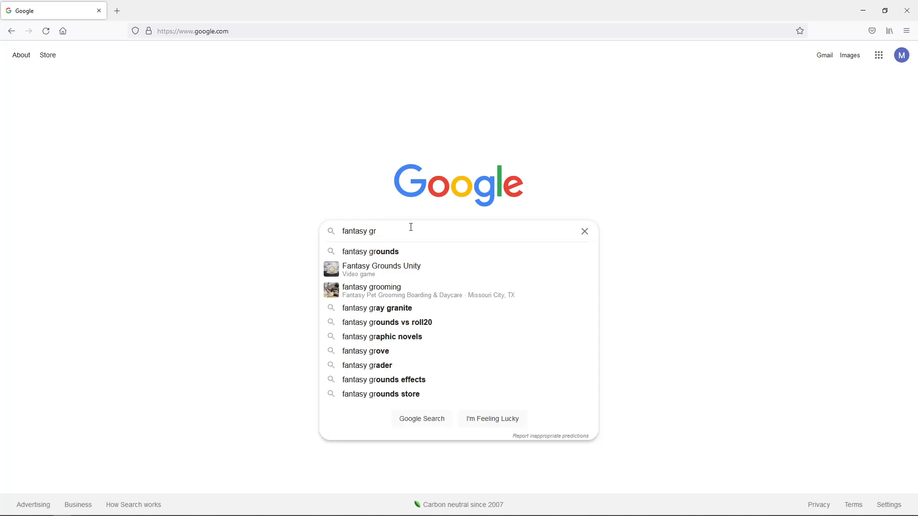
click(381, 267)
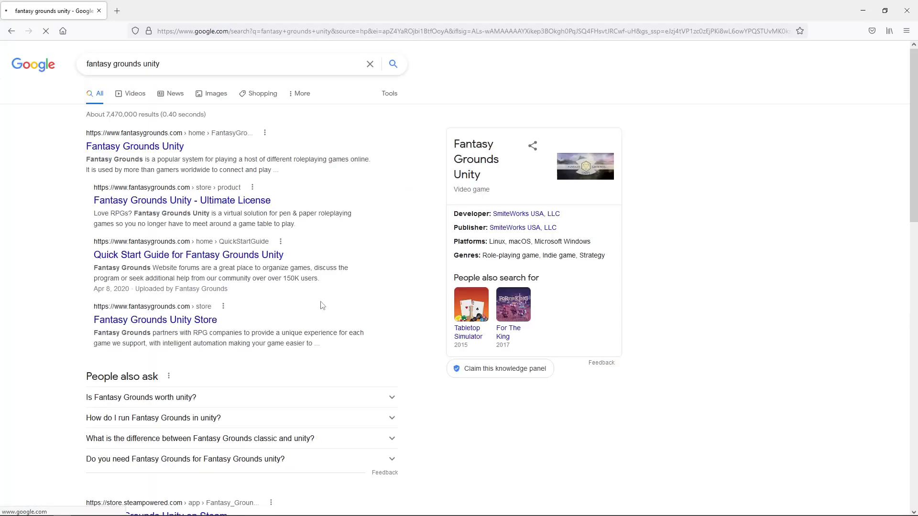
click(134, 146)
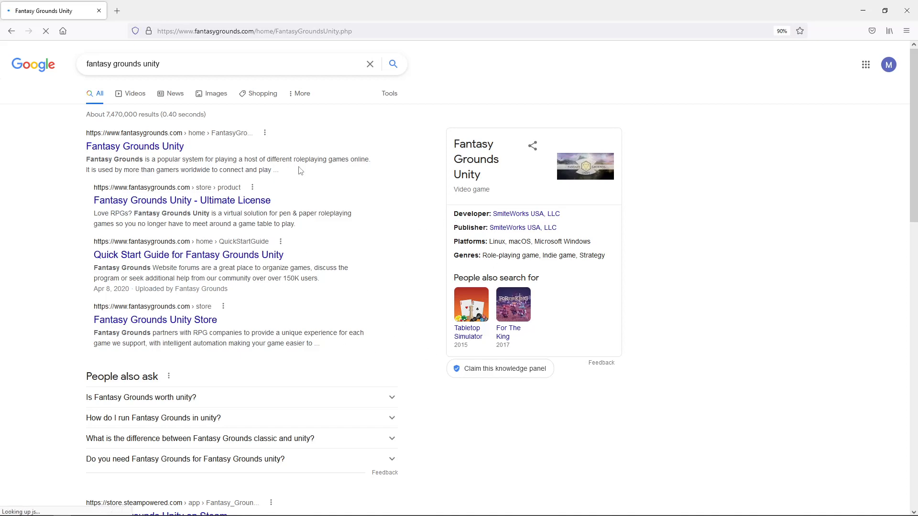
- Scroll down past the installers to the Demo/Standard/Ultimate license comparison tables
click(135, 145)
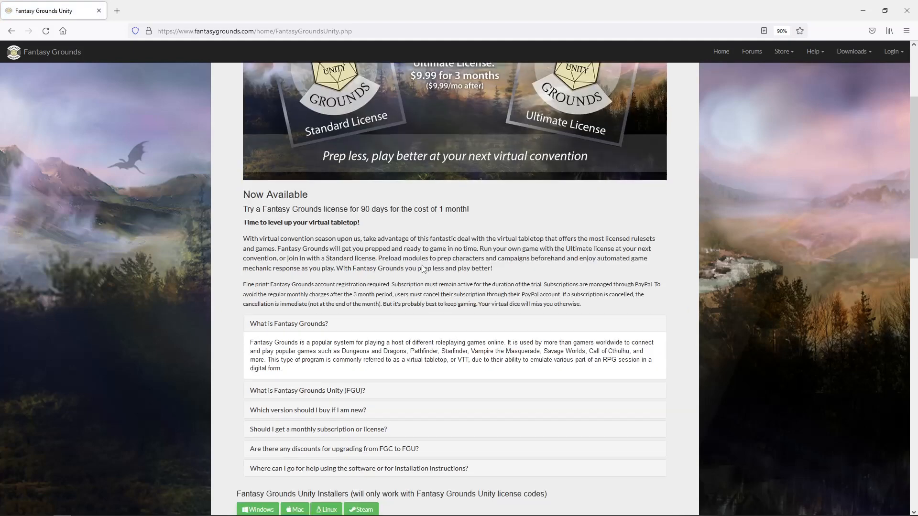
scroll(up, 3)
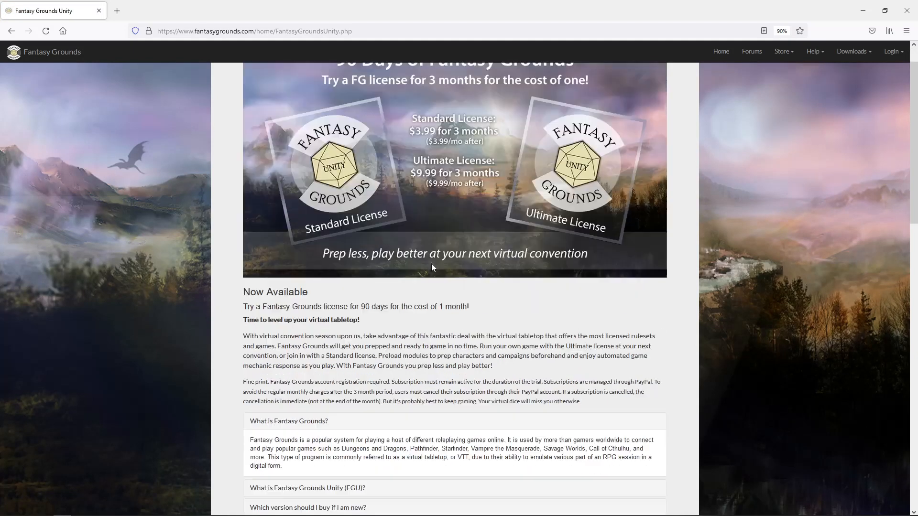
scroll(down, 3)
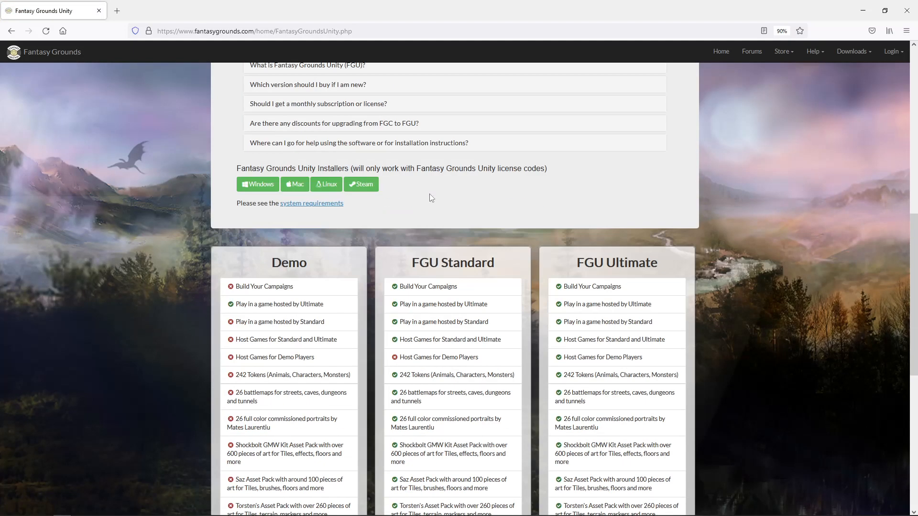
scroll(down, 3)
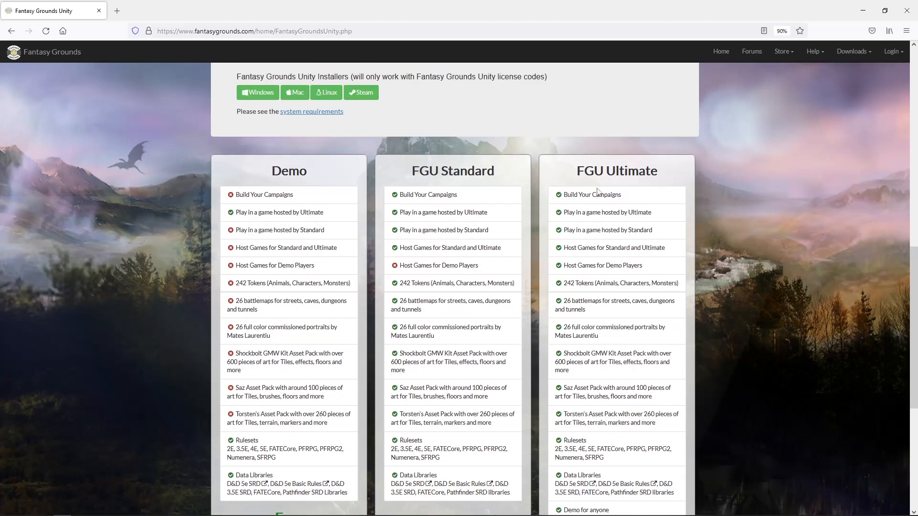
mouse_move(406, 231)
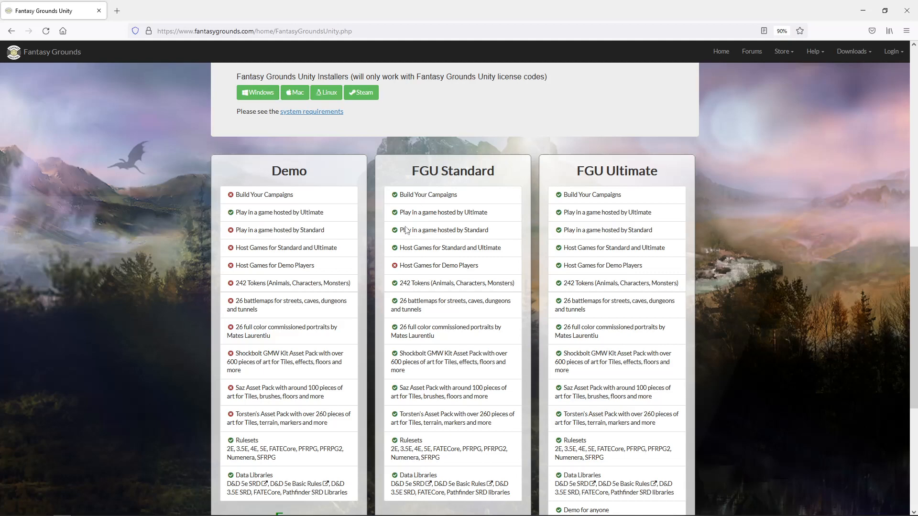
scroll(down, 3)
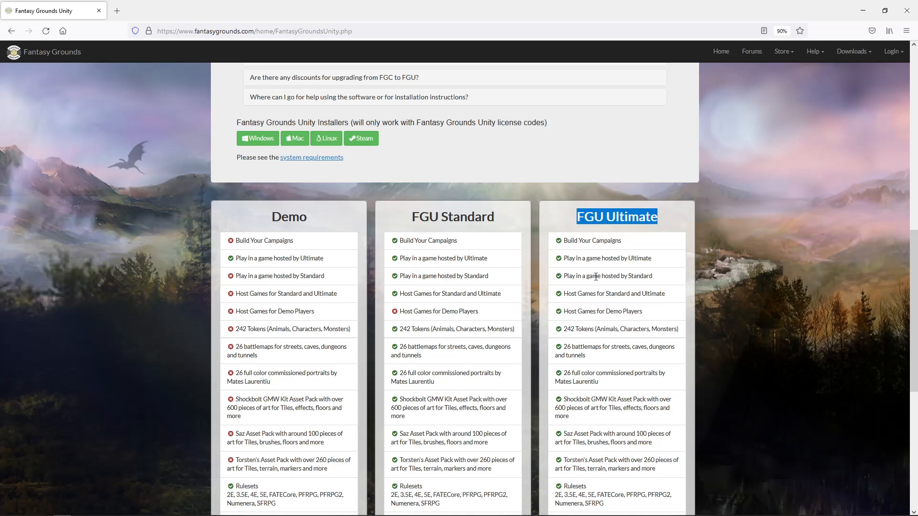
scroll(down, 3)
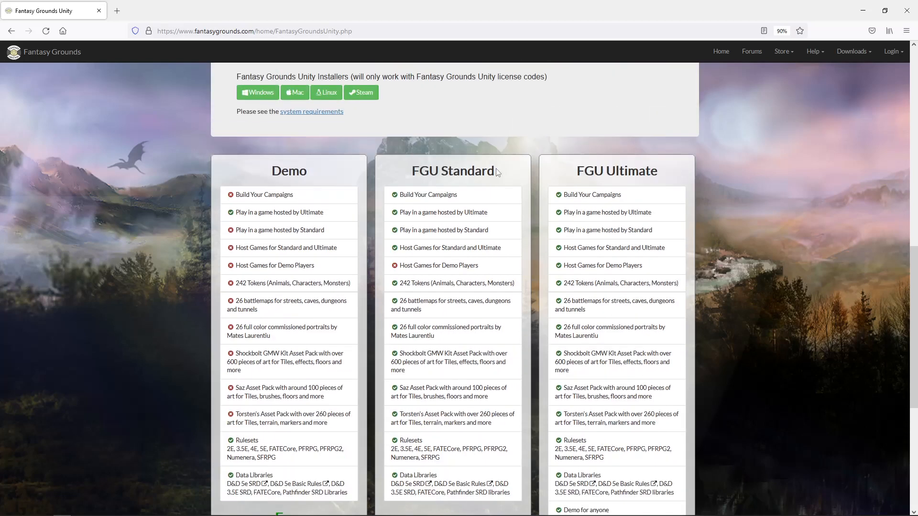
mouse_move(472, 177)
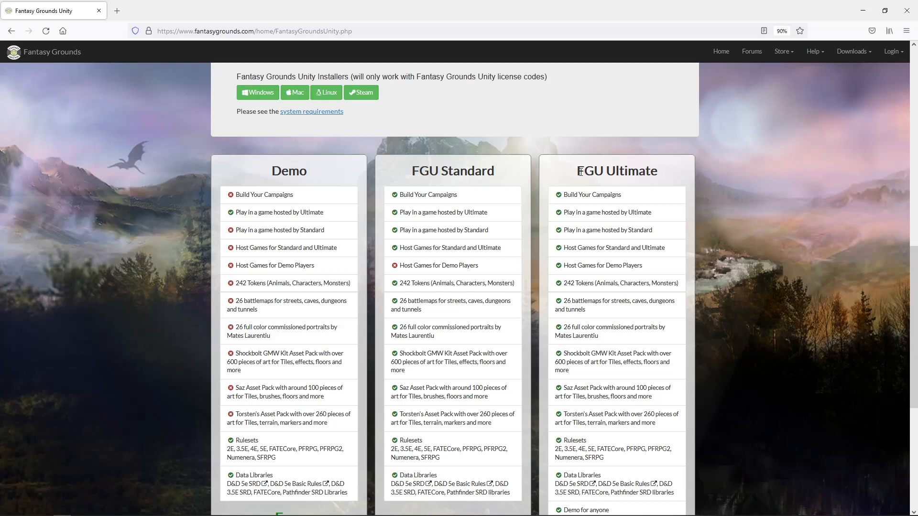
scroll(down, 3)
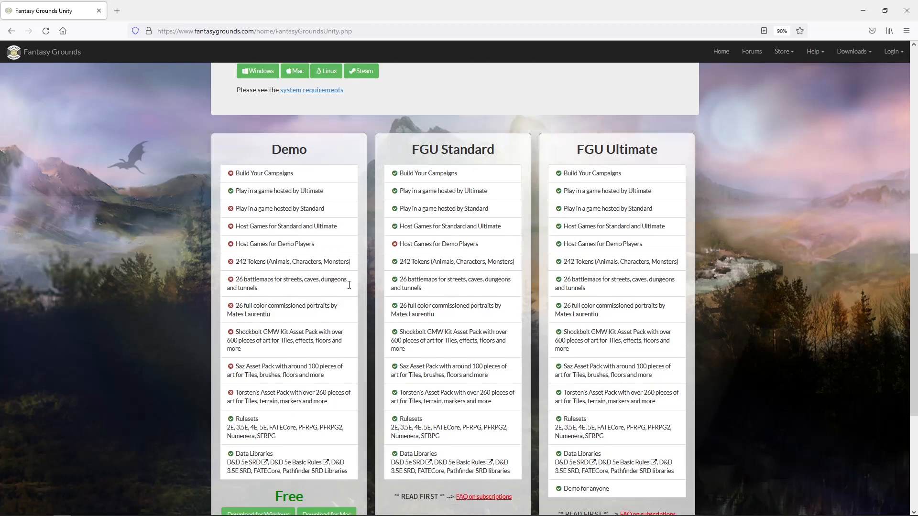
scroll(down, 3)
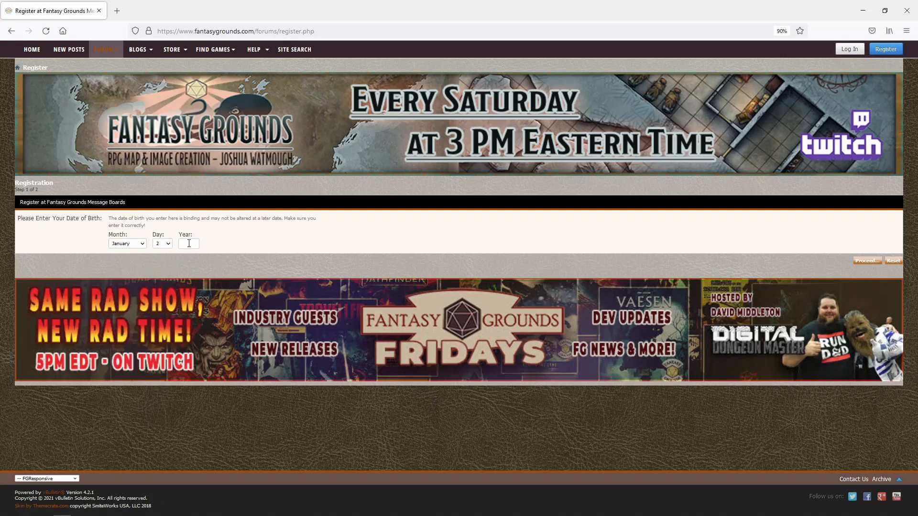
- Enter birth year 1945 and proceed to the step 2 account-details registration form
text(1945)
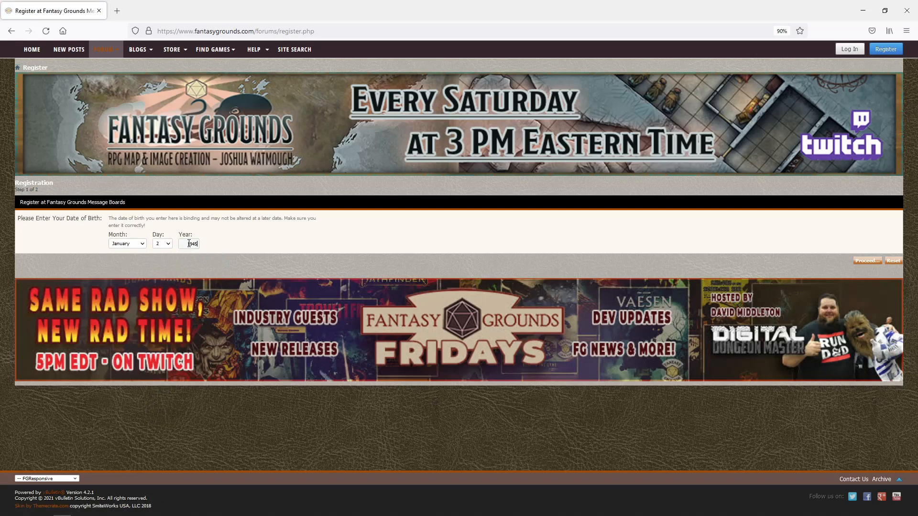
mouse_move(676, 353)
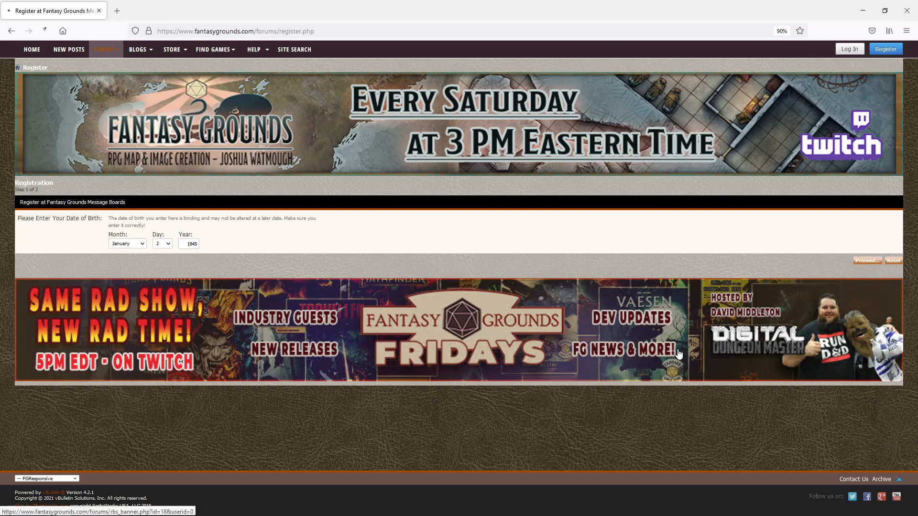
click(867, 260)
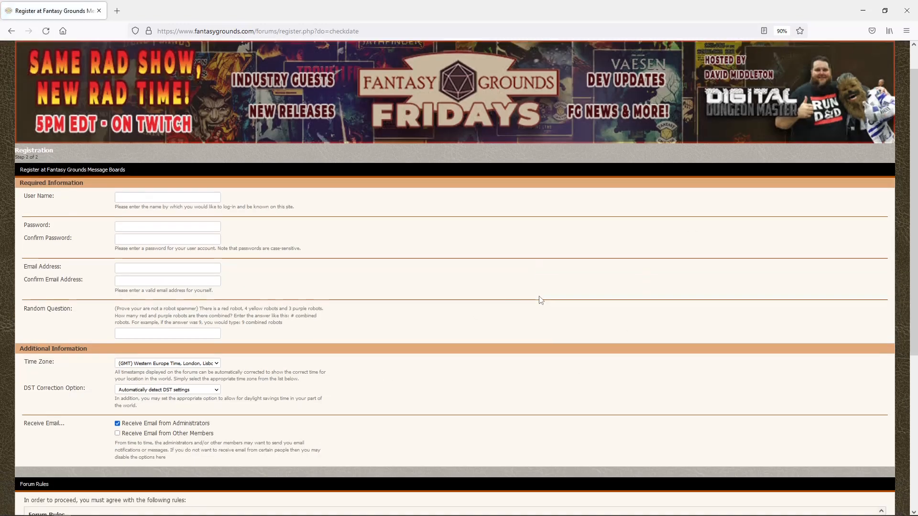
scroll(down, 3)
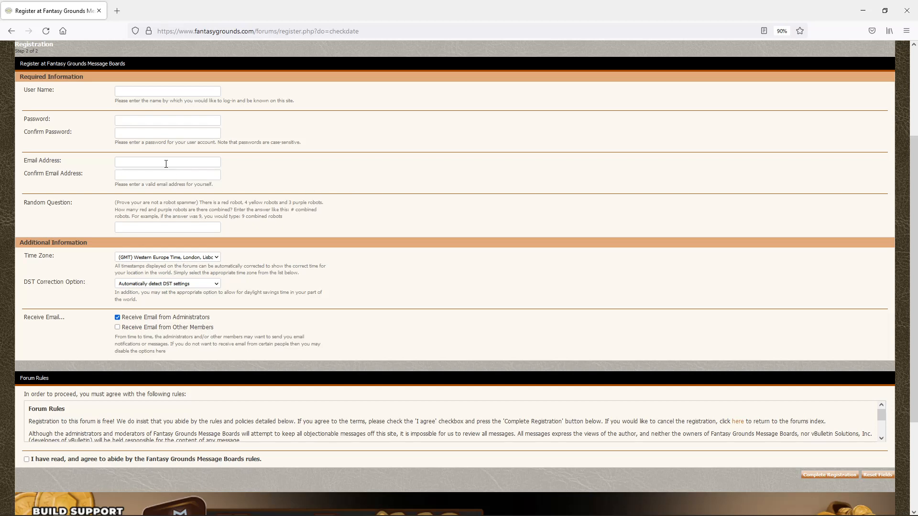
mouse_move(386, 191)
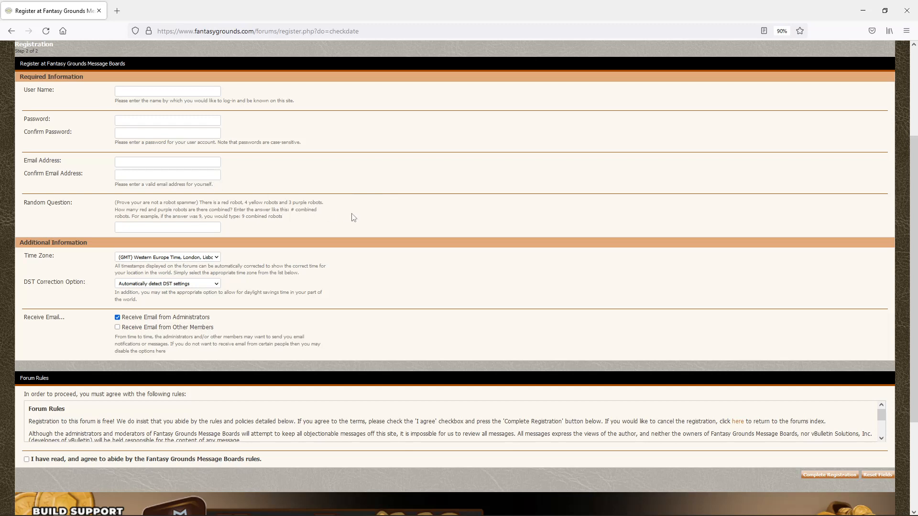
mouse_move(358, 288)
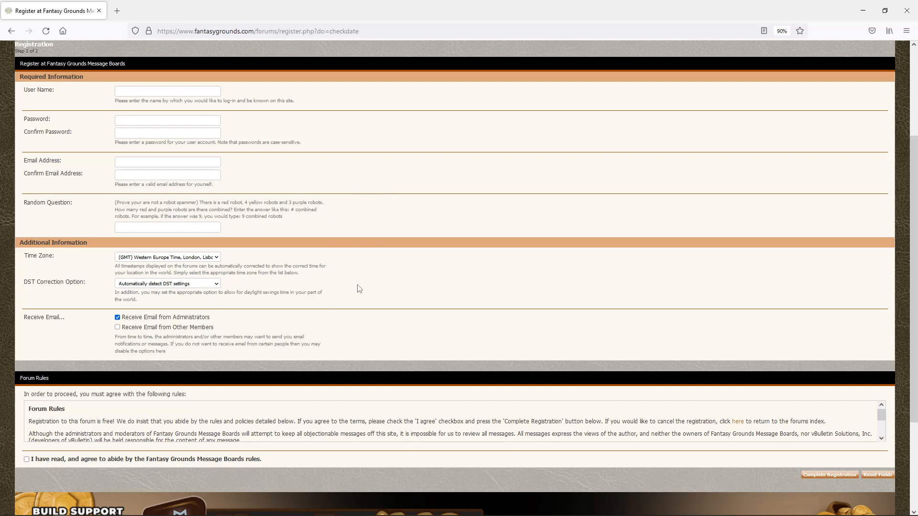
mouse_move(830, 475)
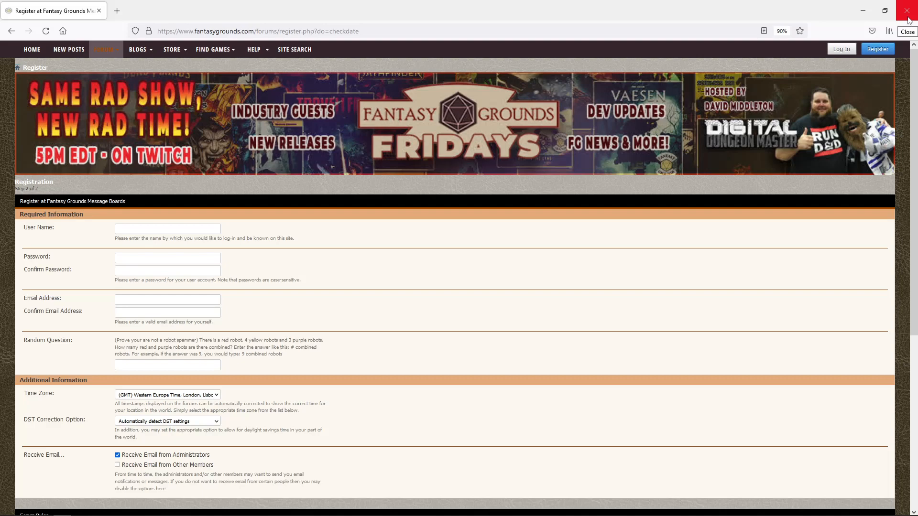
- Close the browser, save the FGUpdaterEngine settings and close the updater window
click(908, 11)
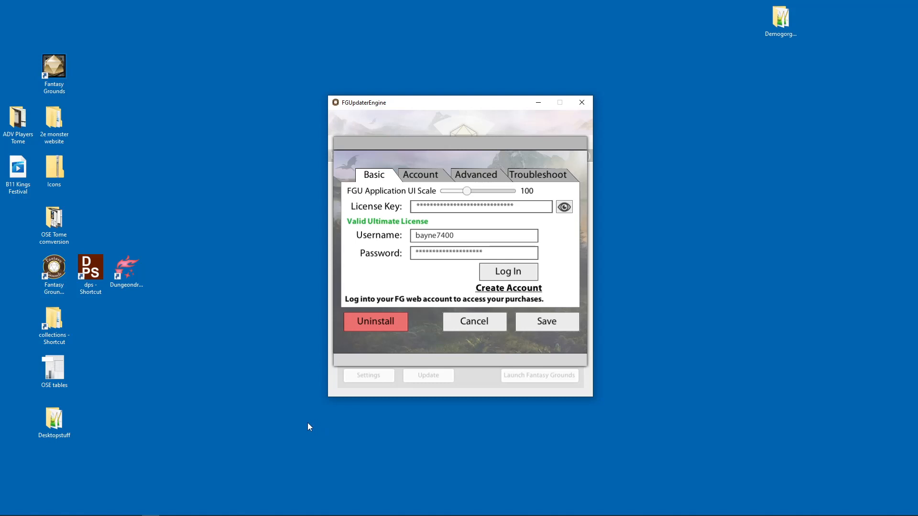
mouse_move(385, 271)
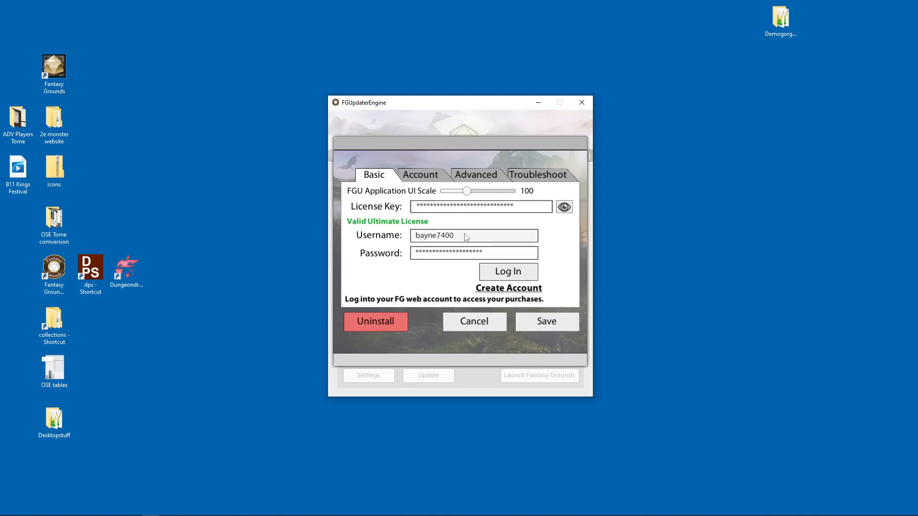
mouse_move(465, 260)
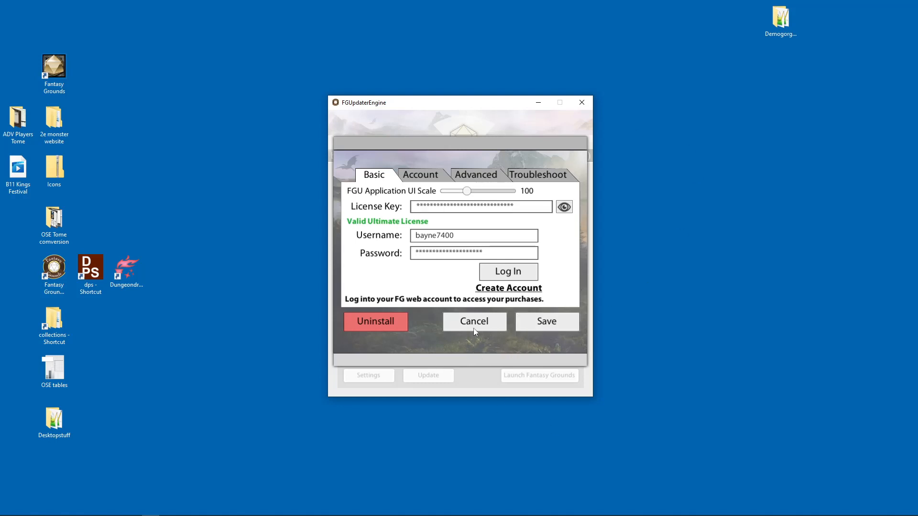
click(473, 321)
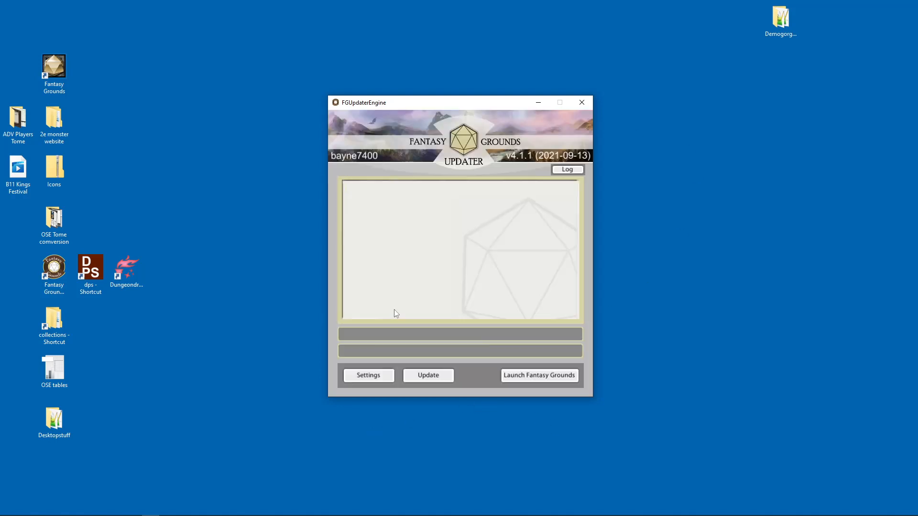
mouse_move(581, 102)
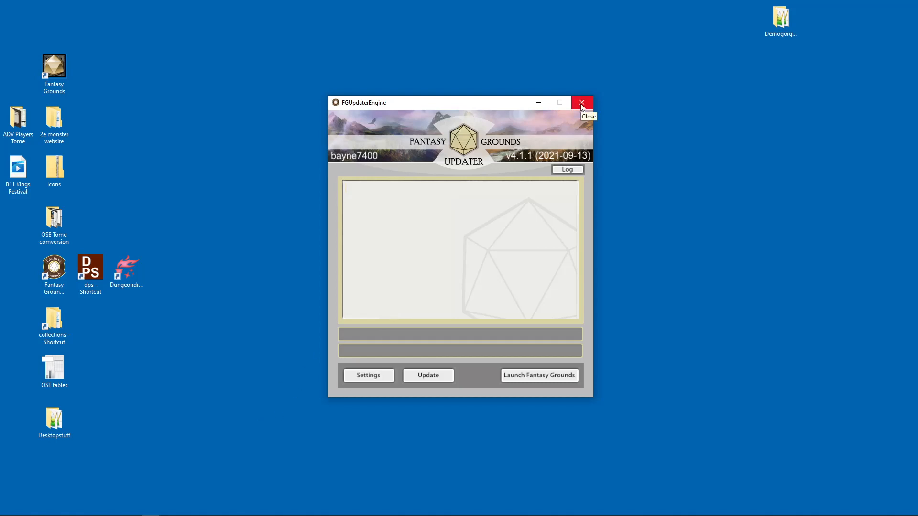
click(582, 102)
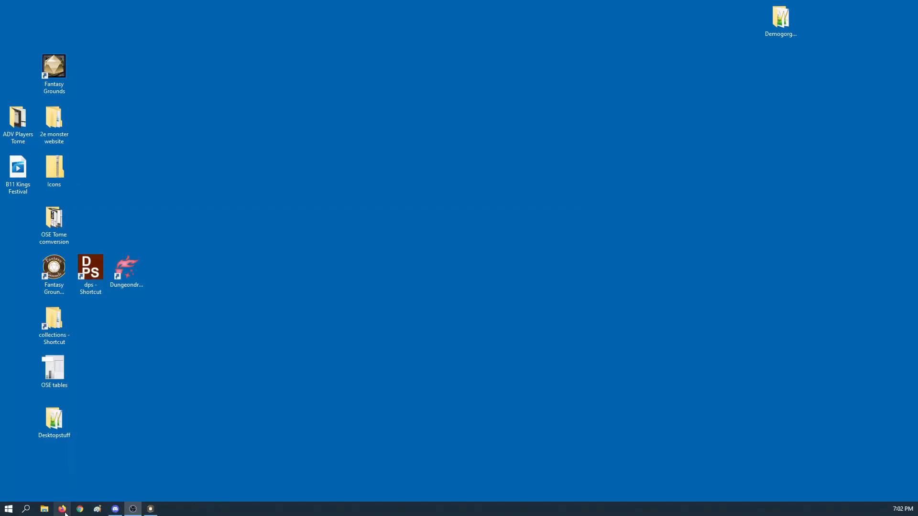
- Search Google for 'fantasy grounds forge' and open the Fantasy Grounds Forge site
click(63, 508)
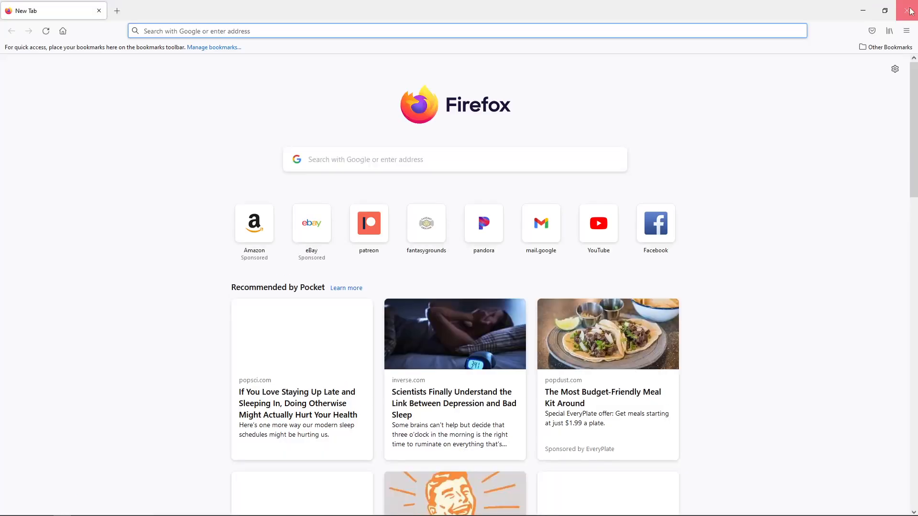
click(911, 11)
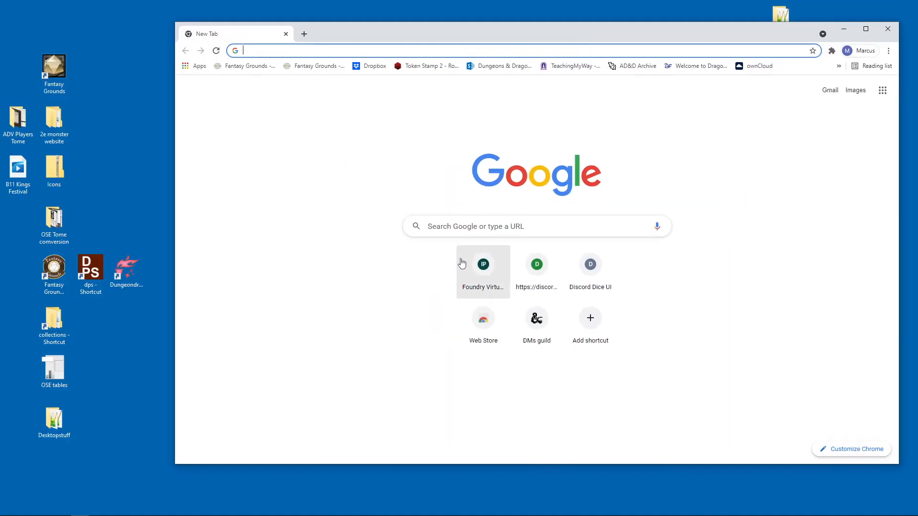
text(fn)
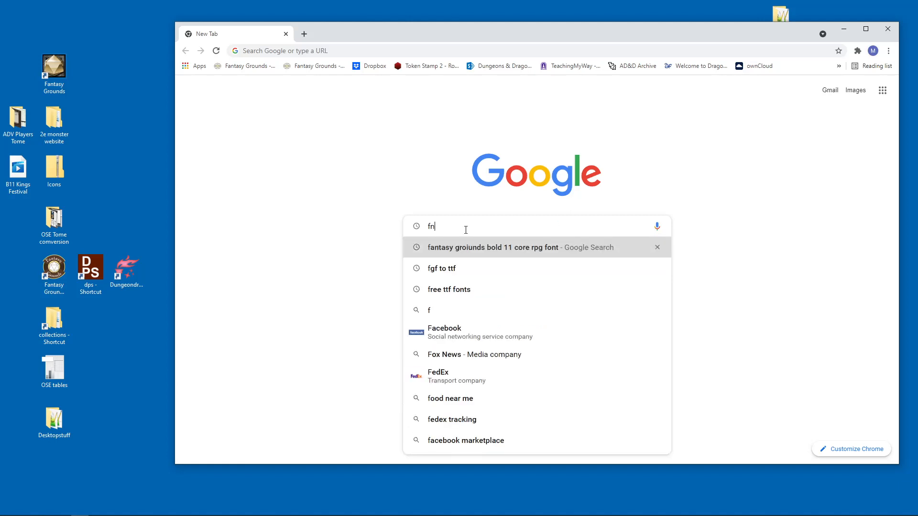
text(ntasy grounds forge)
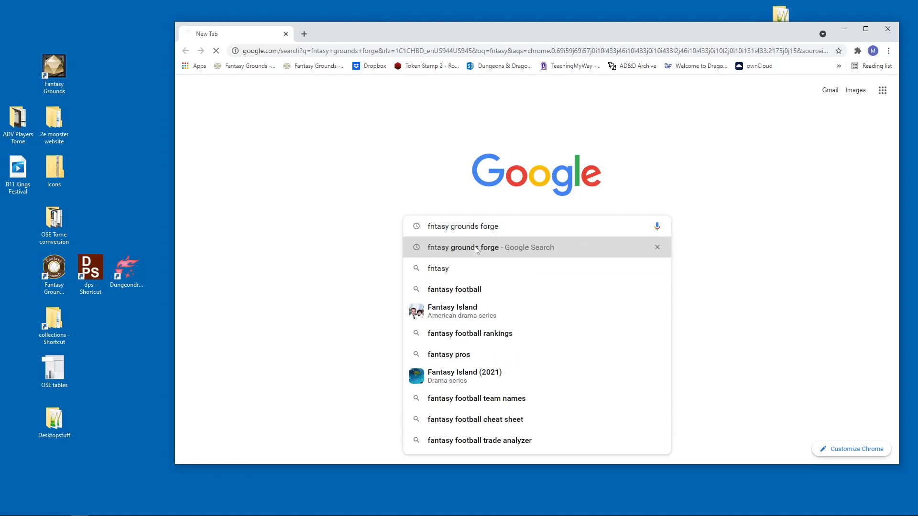
click(462, 247)
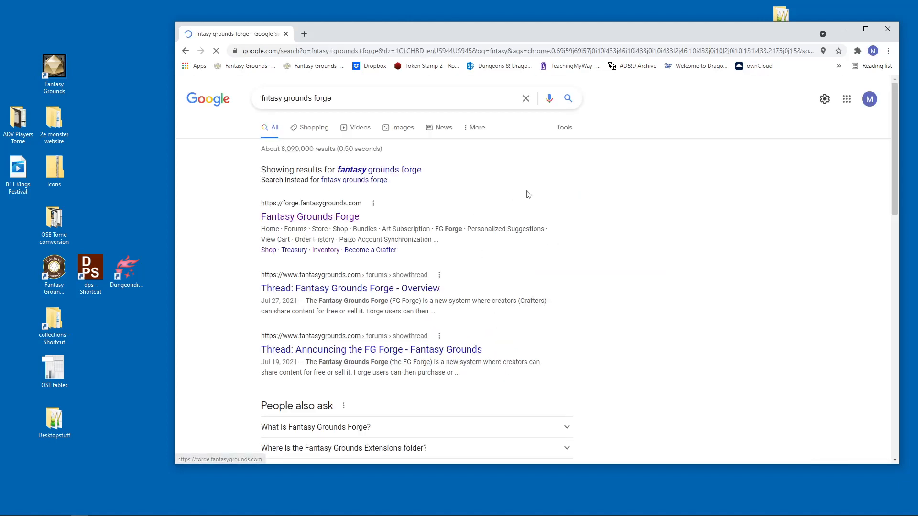
click(310, 217)
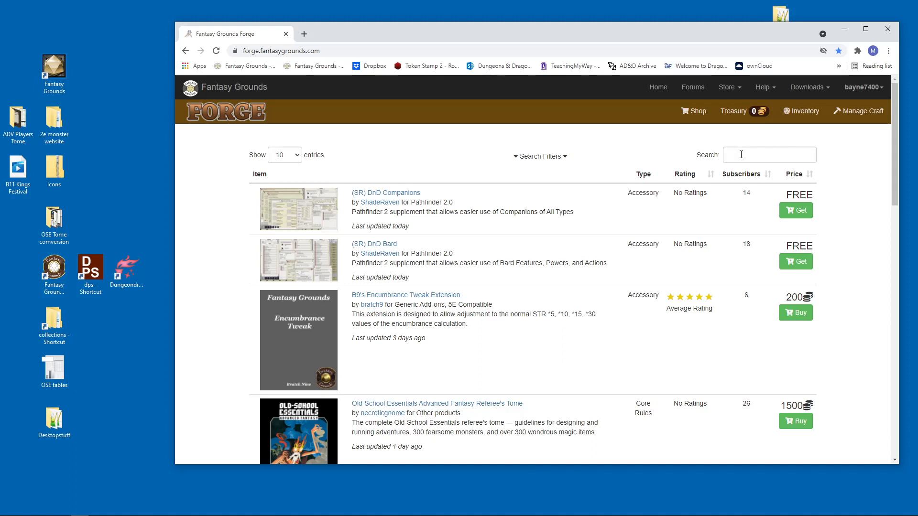
mouse_move(725, 131)
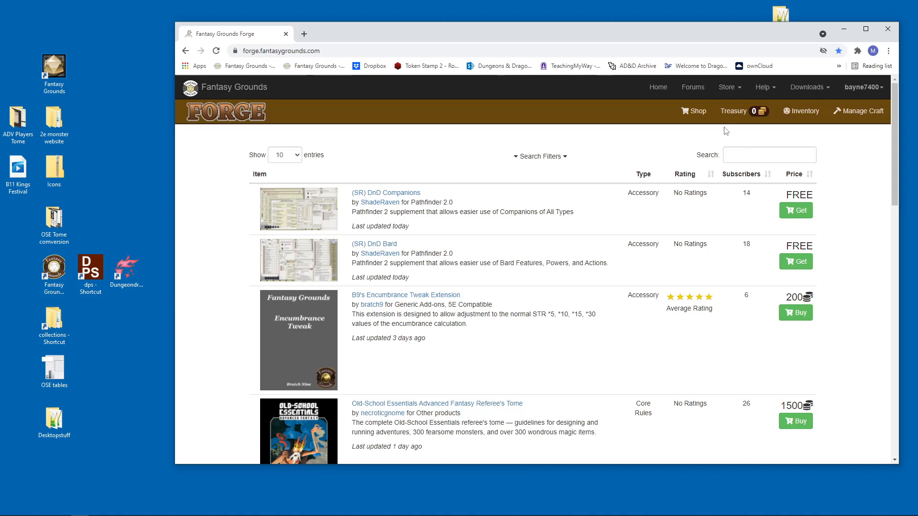
- Search the Forge for 'old' with the Show Owned filter enabled
click(726, 87)
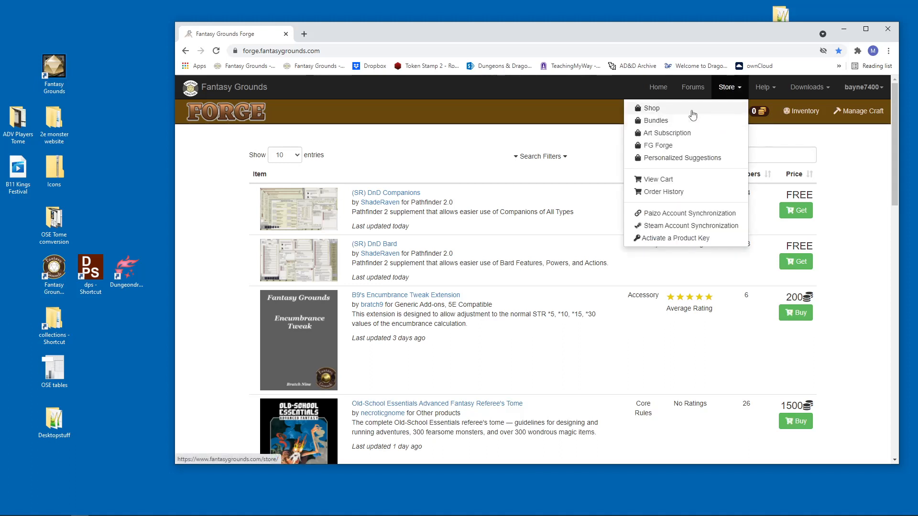
mouse_move(657, 146)
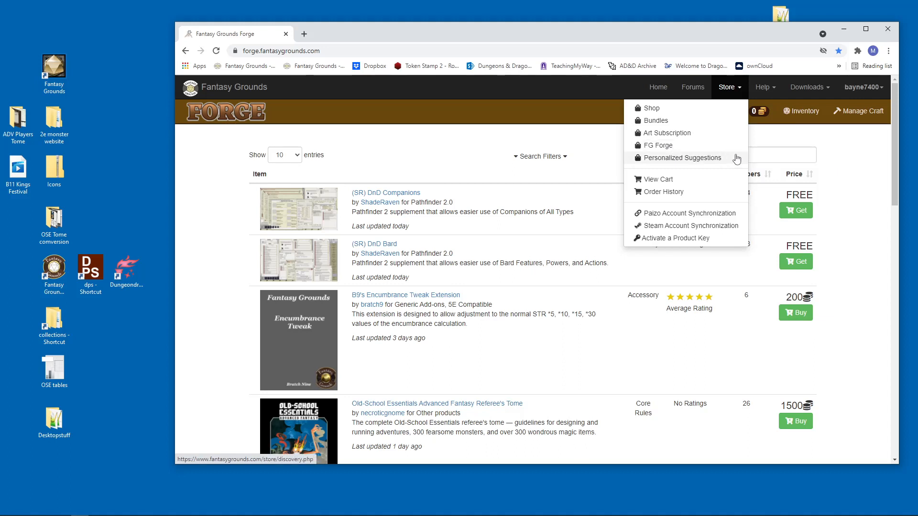
click(768, 155)
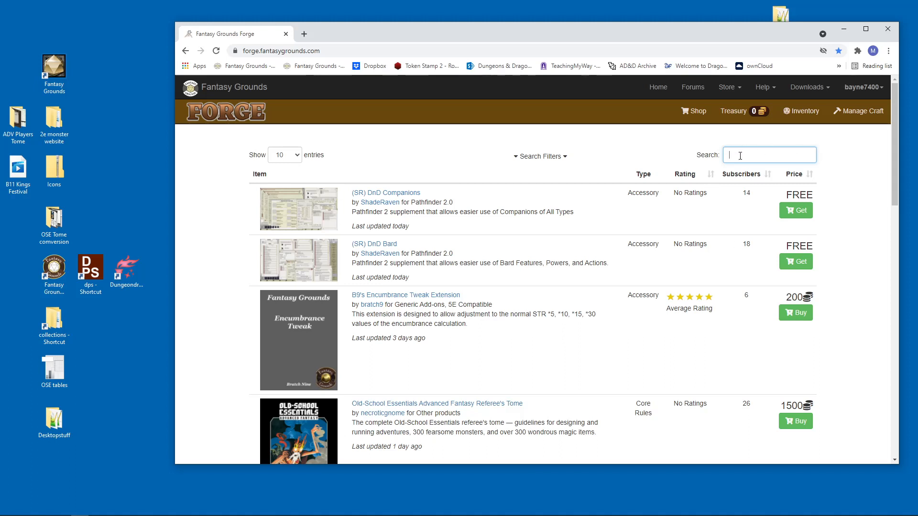
text(old school)
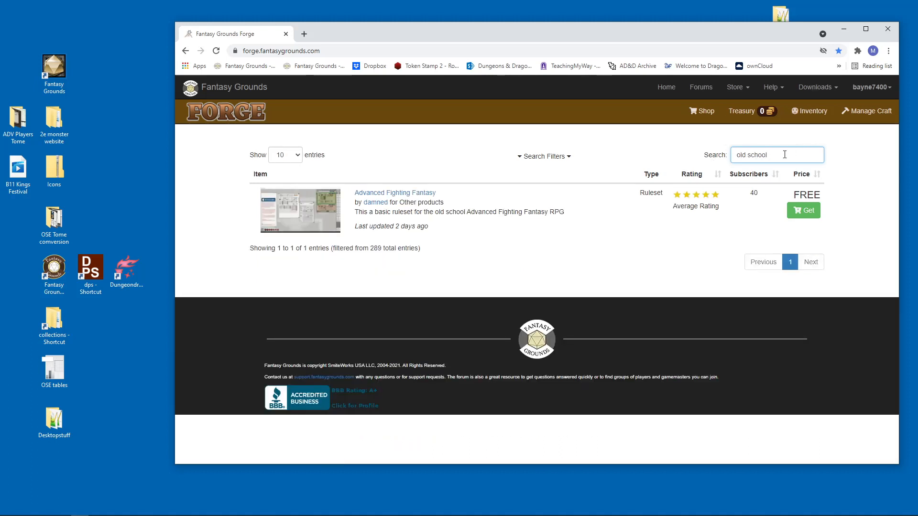
click(543, 156)
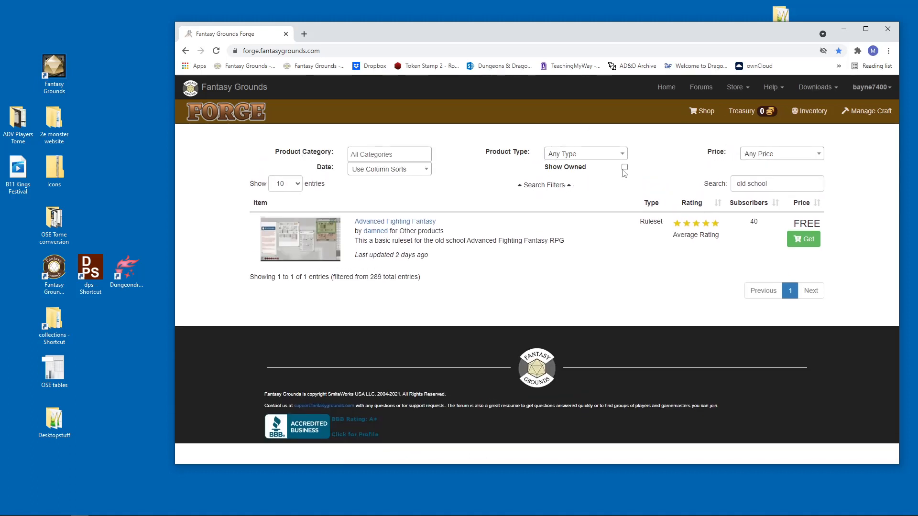
click(619, 166)
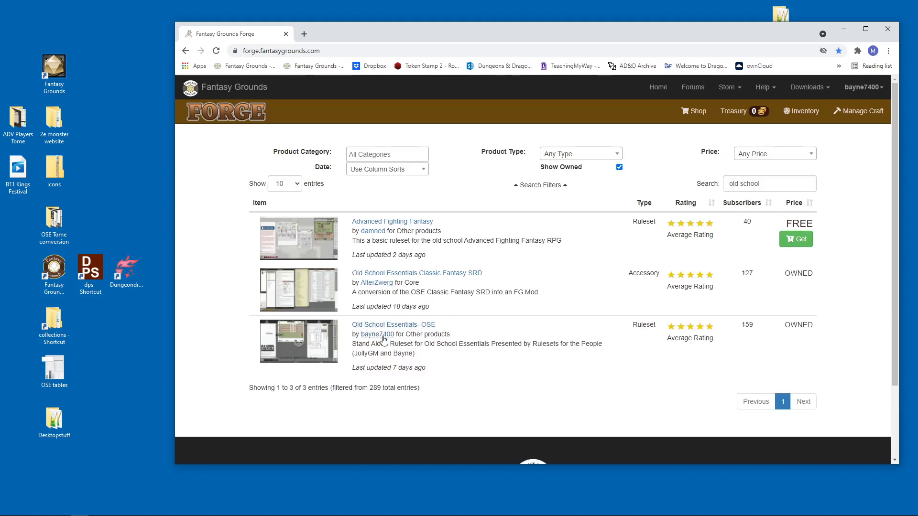
mouse_move(442, 329)
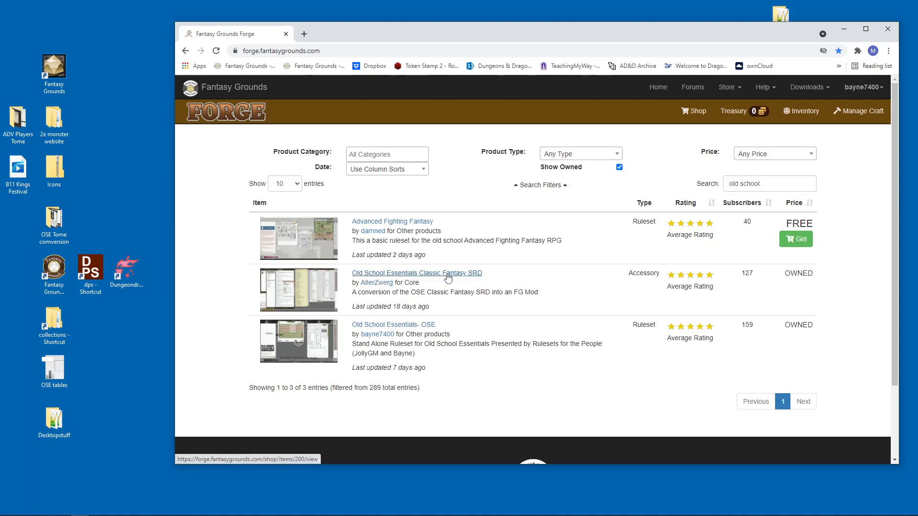
mouse_move(382, 275)
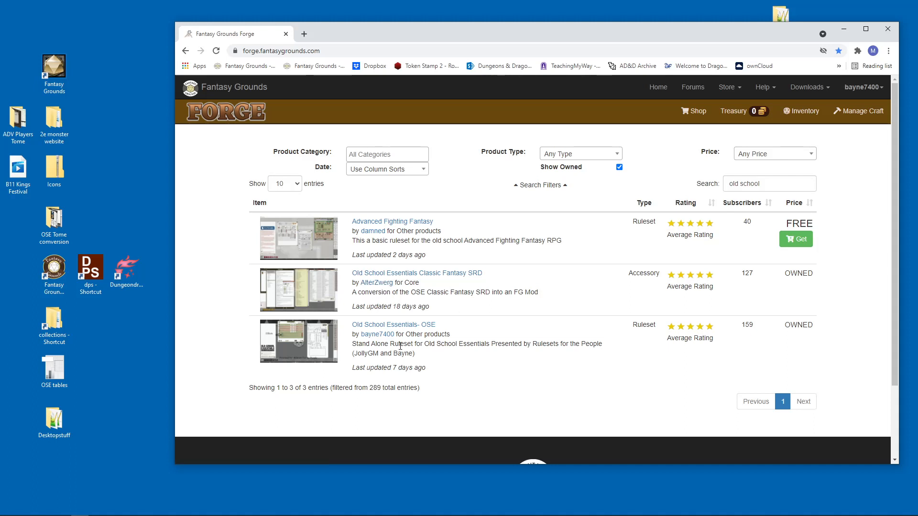
mouse_move(451, 283)
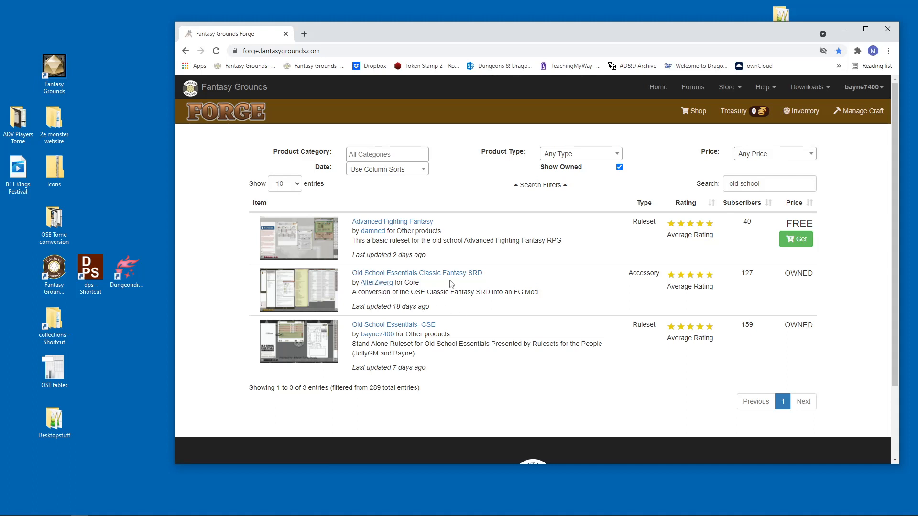
mouse_move(413, 332)
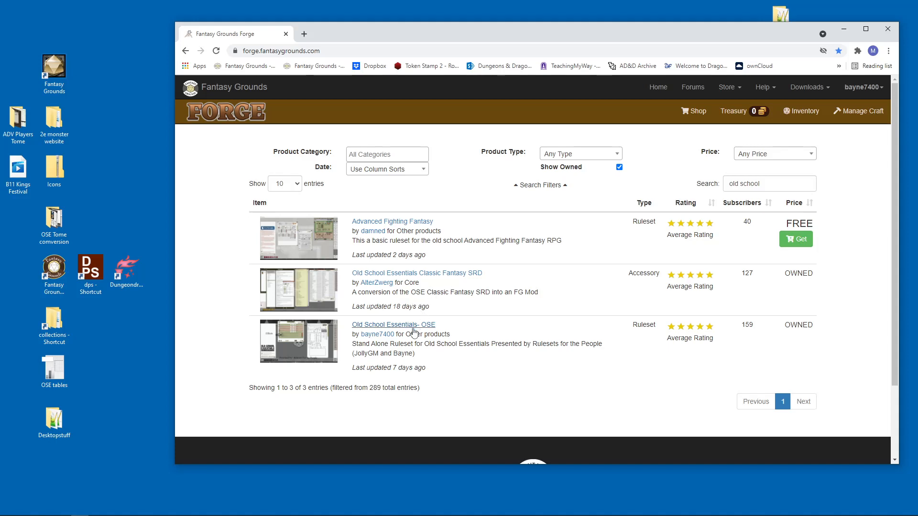
- Open the Old School Essentials- OSE product listing
click(393, 324)
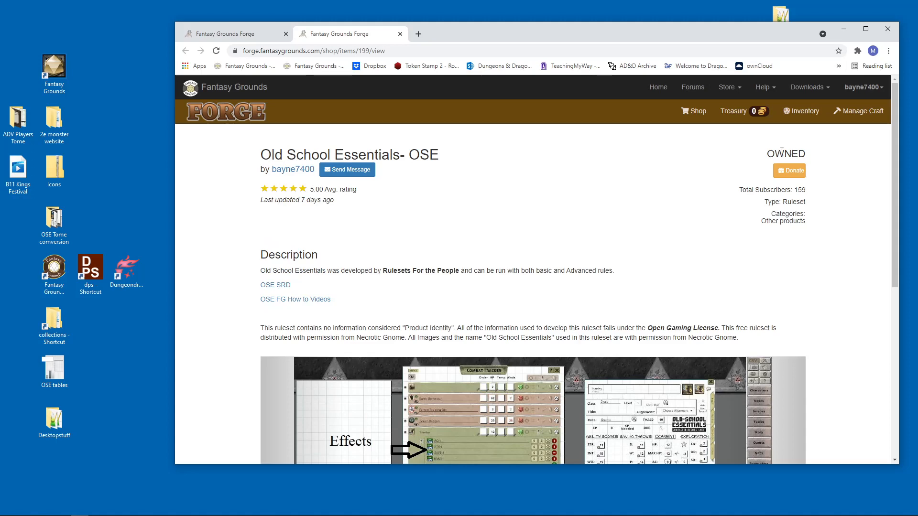
mouse_move(673, 236)
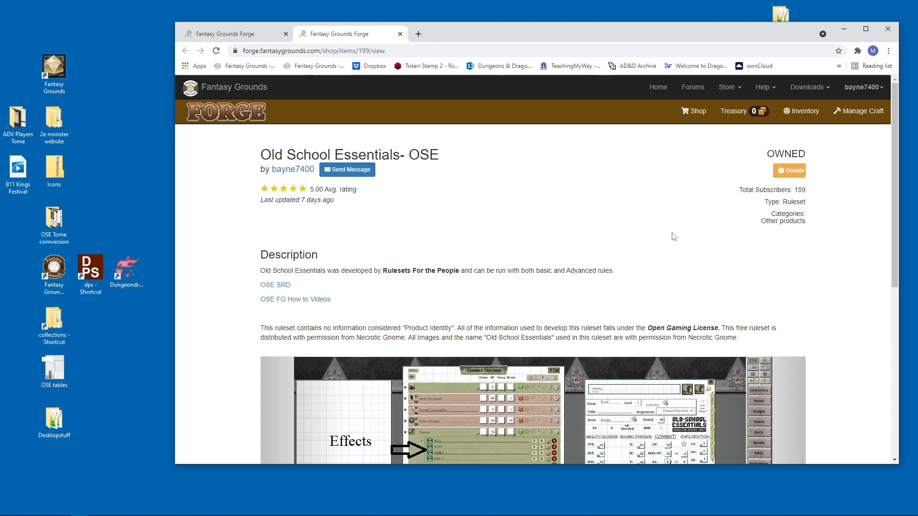
mouse_move(540, 283)
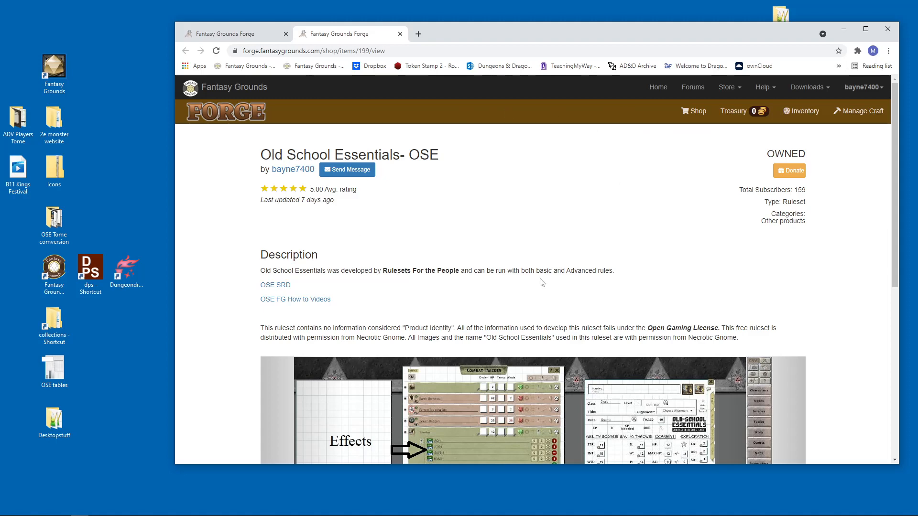
mouse_move(683, 107)
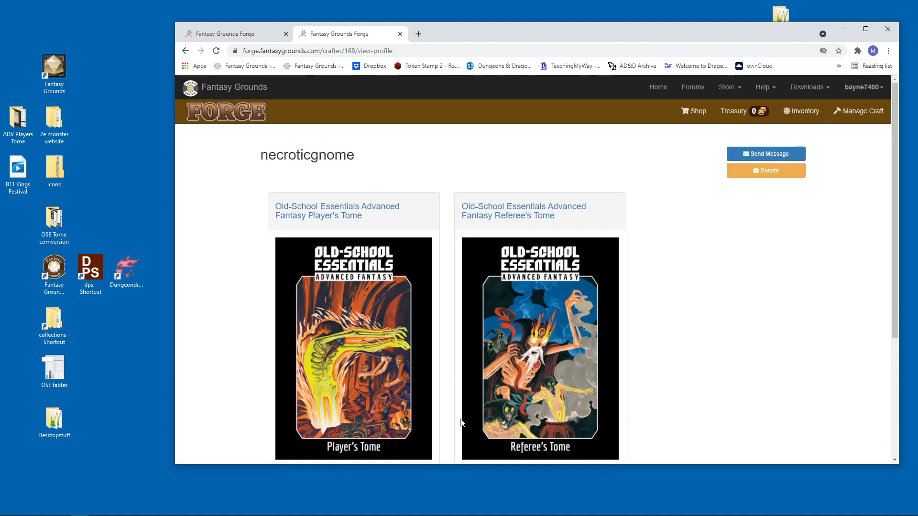
- Scroll down the necroticgnome creator page to the Advanced Fantasy tomes
scroll(down, 3)
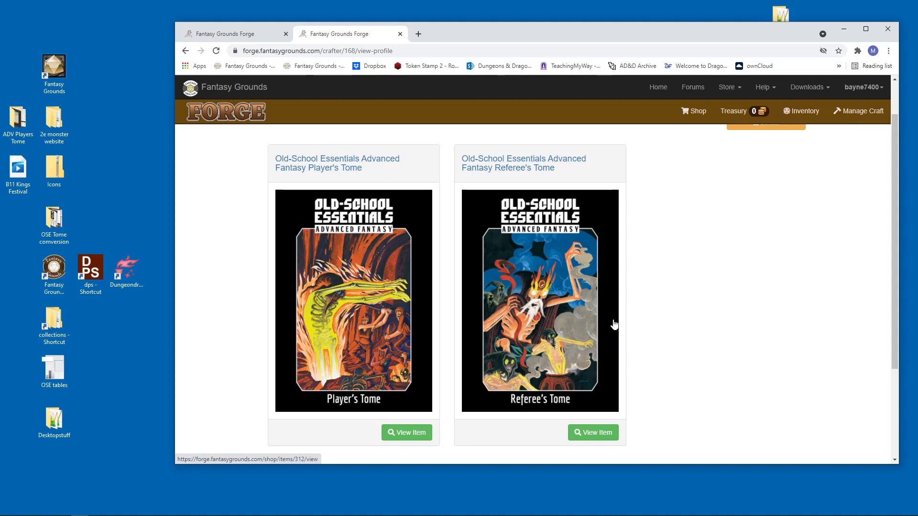
mouse_move(606, 305)
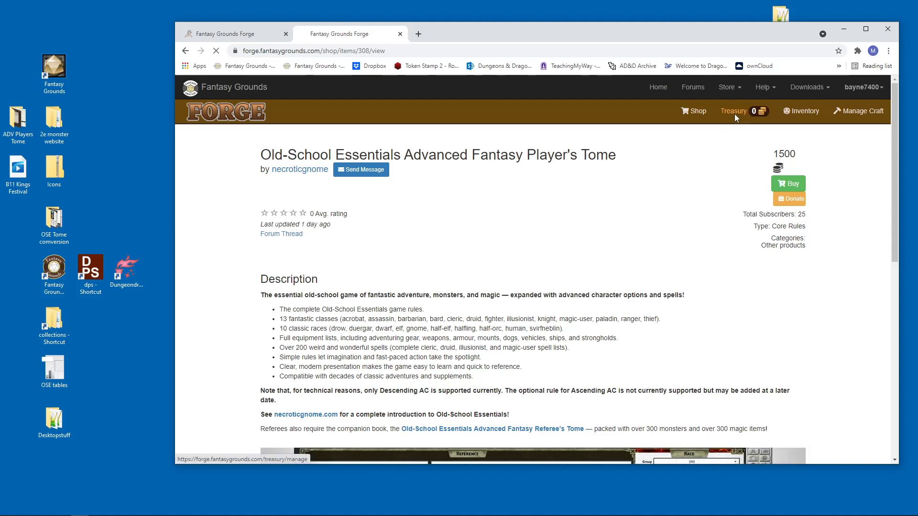
- Set the Treasury gold quantity to 1500 and return to the Player's Tome product page
click(732, 111)
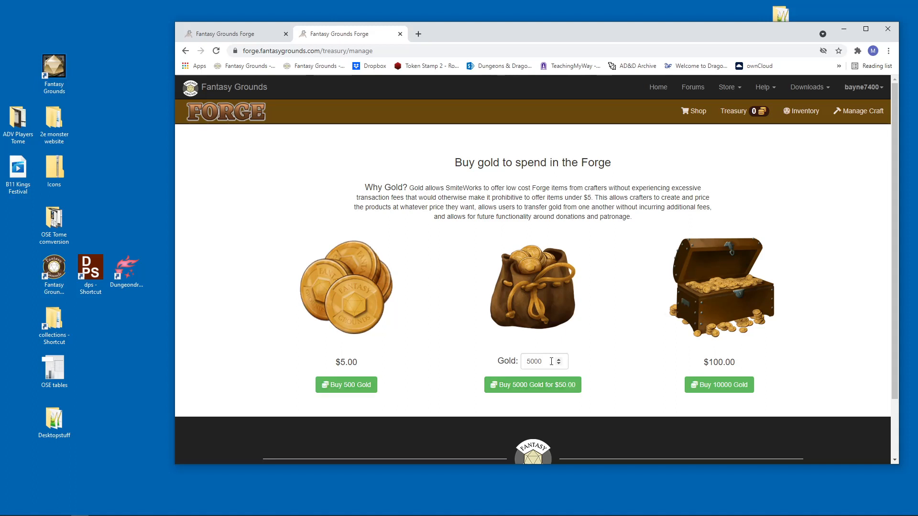
text(1500)
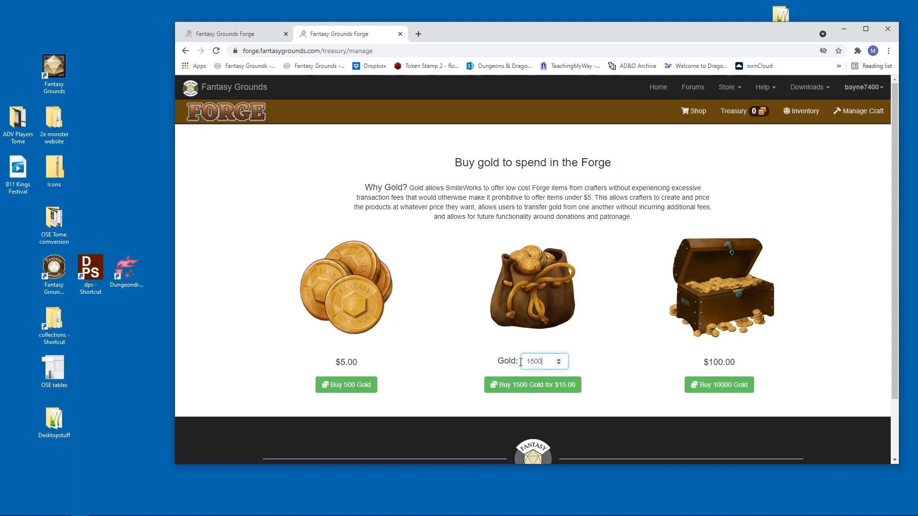
text(15000)
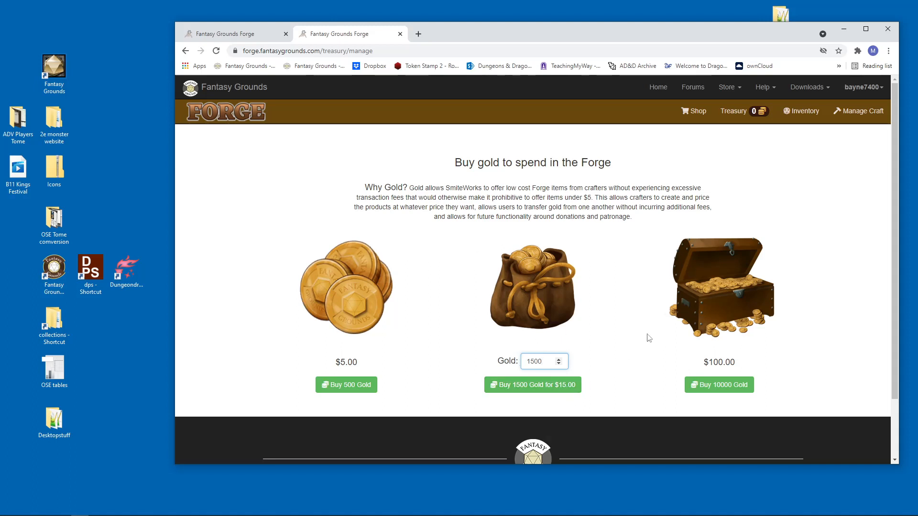
click(539, 362)
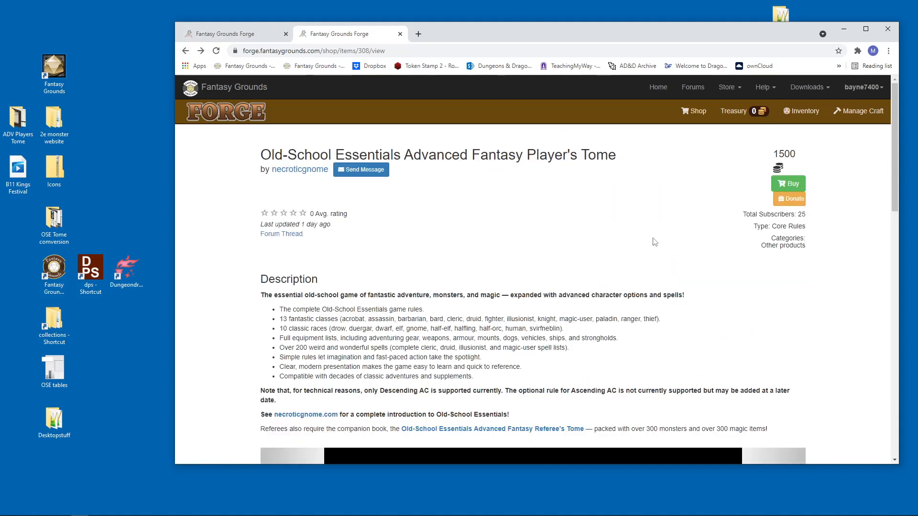
mouse_move(467, 421)
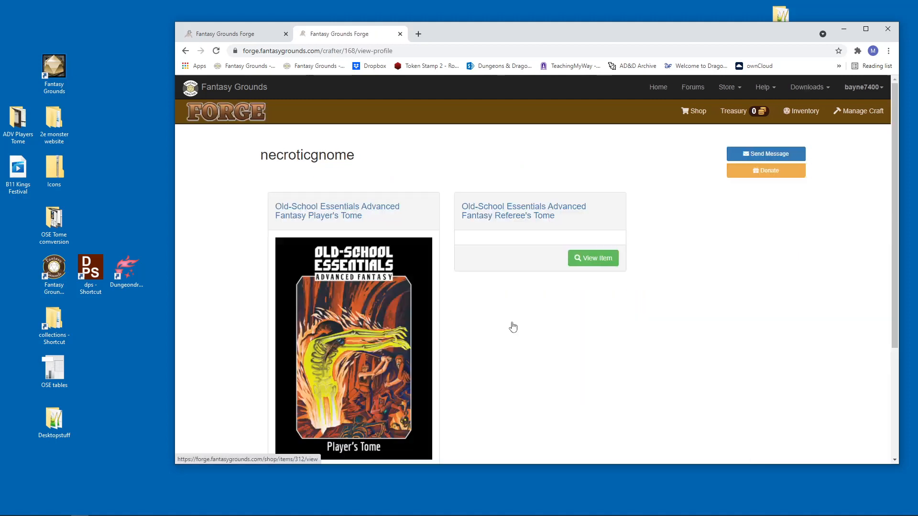
- Open the Old-School Essentials Advanced Fantasy Referee's Tome product page
click(591, 258)
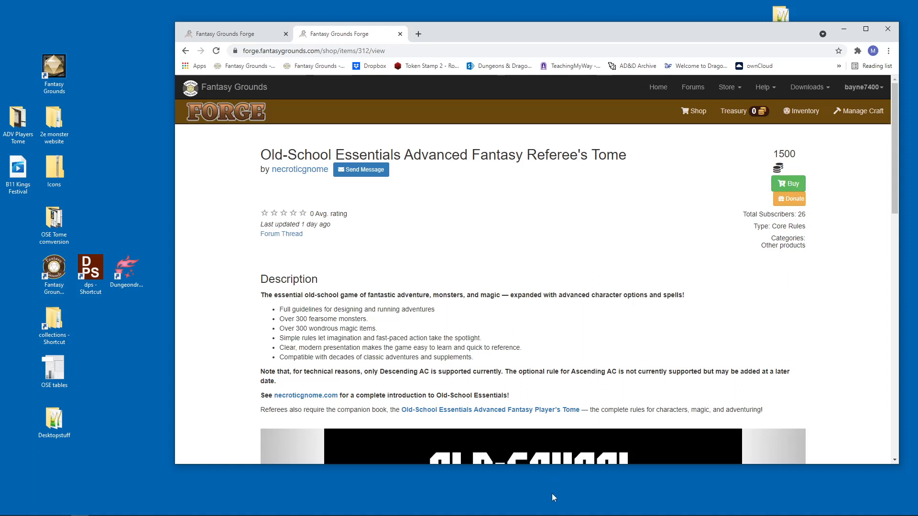
mouse_move(545, 410)
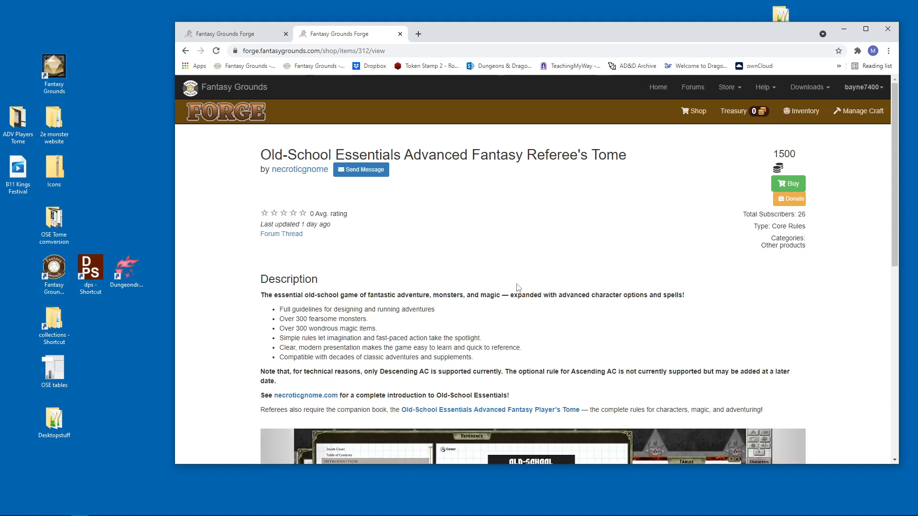
mouse_move(551, 387)
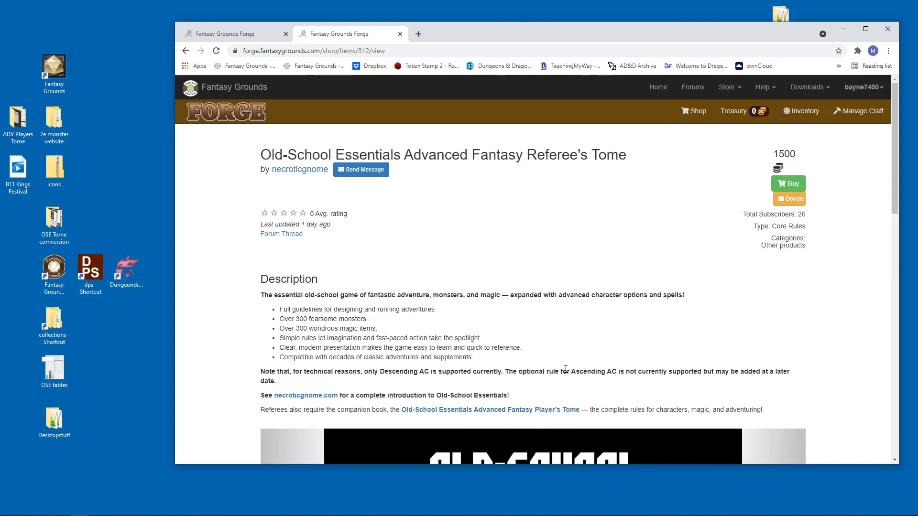
mouse_move(590, 369)
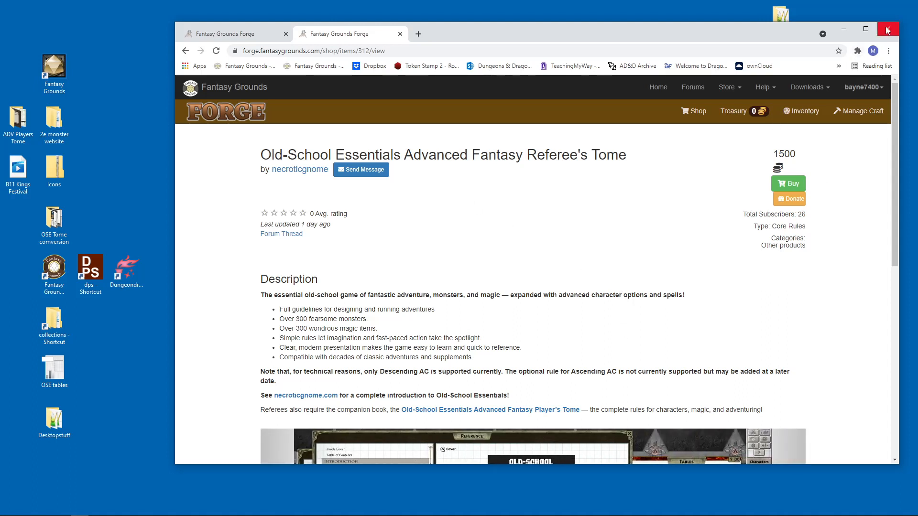
- Close Chrome and launch the Fantasy Grounds Updater to fetch all package updates
click(885, 30)
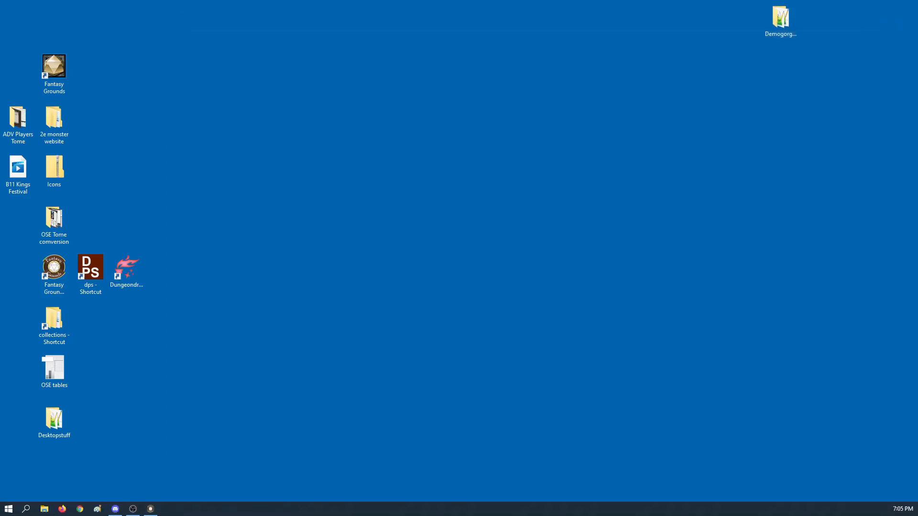
double_click(54, 65)
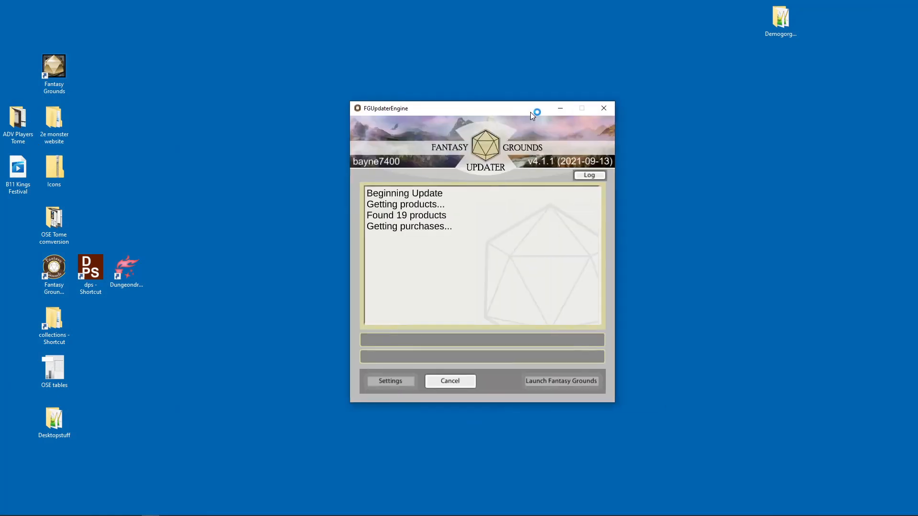
mouse_move(568, 369)
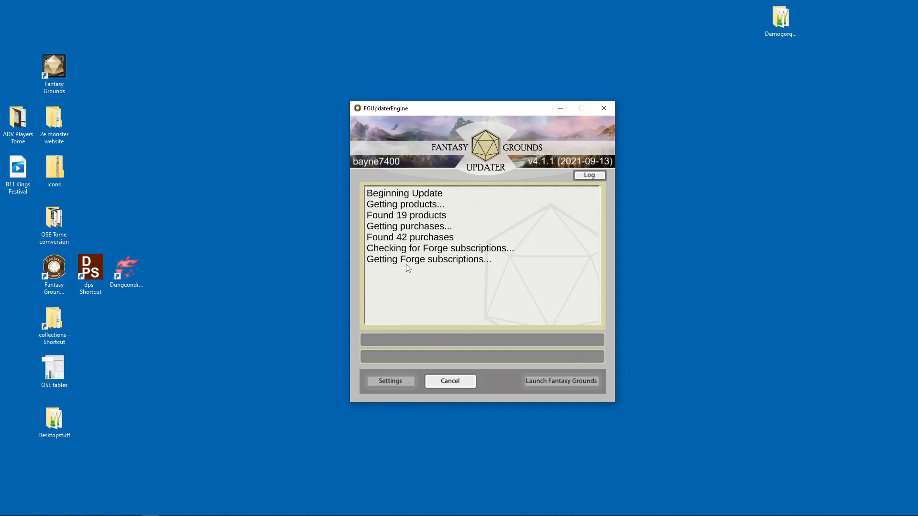
mouse_move(415, 285)
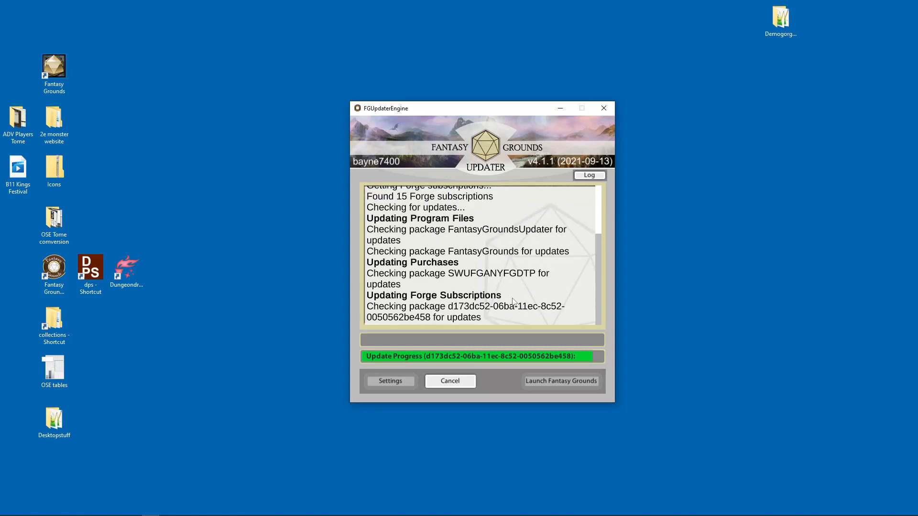
mouse_move(571, 449)
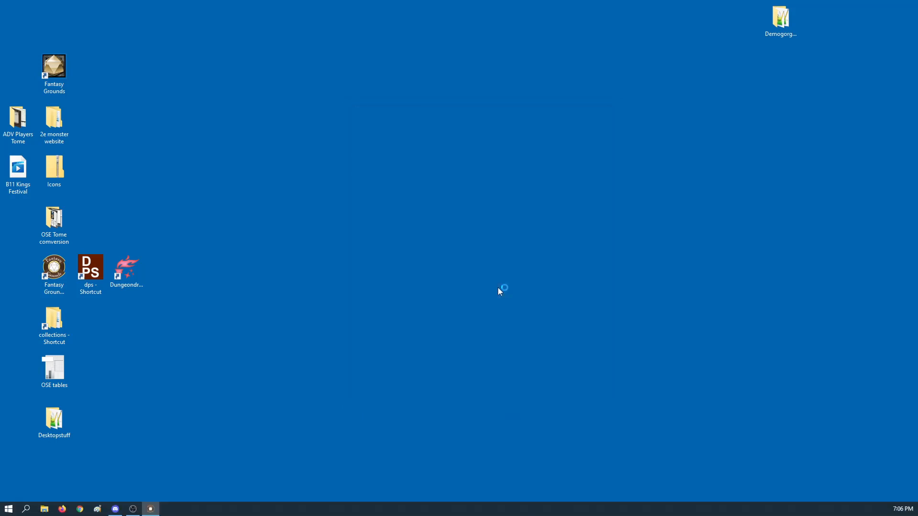
- Launch Fantasy Grounds from the desktop shortcut and maximize its start screen
double_click(54, 64)
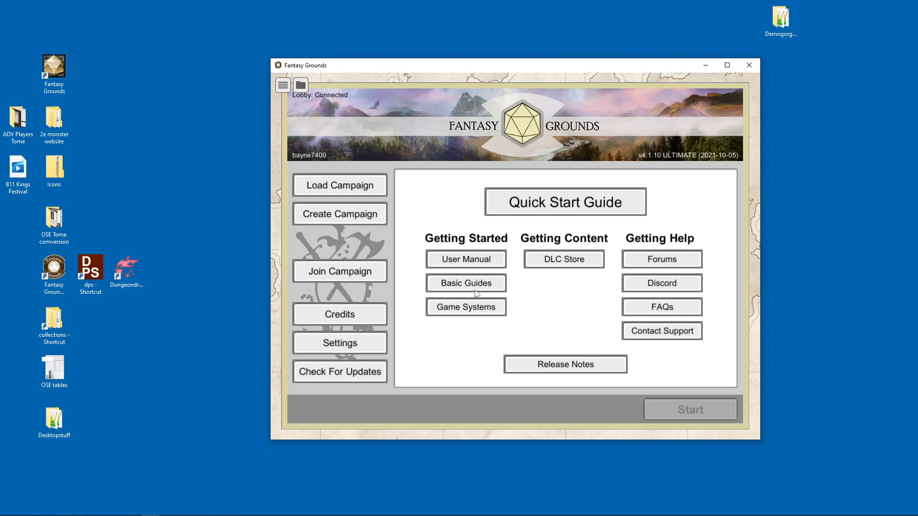
click(726, 65)
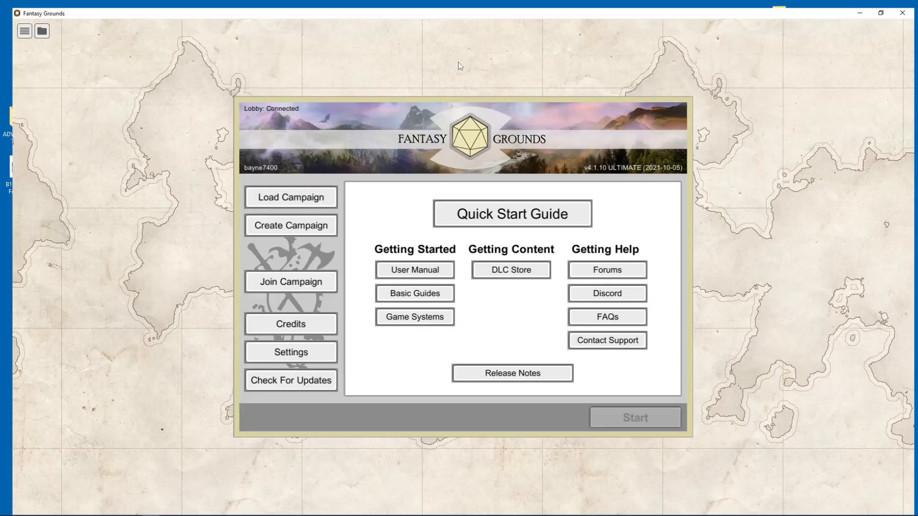
- Begin a new campaign and choose OSE2 as its game system
click(291, 197)
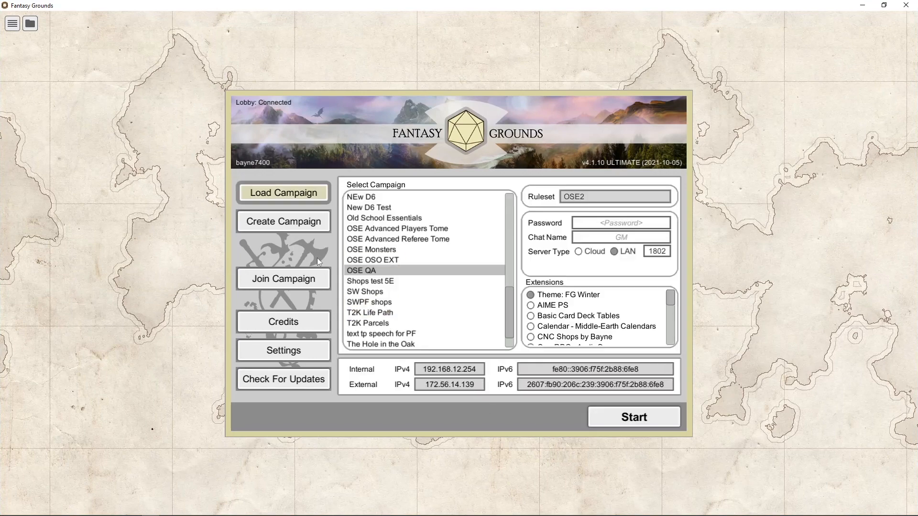
click(283, 221)
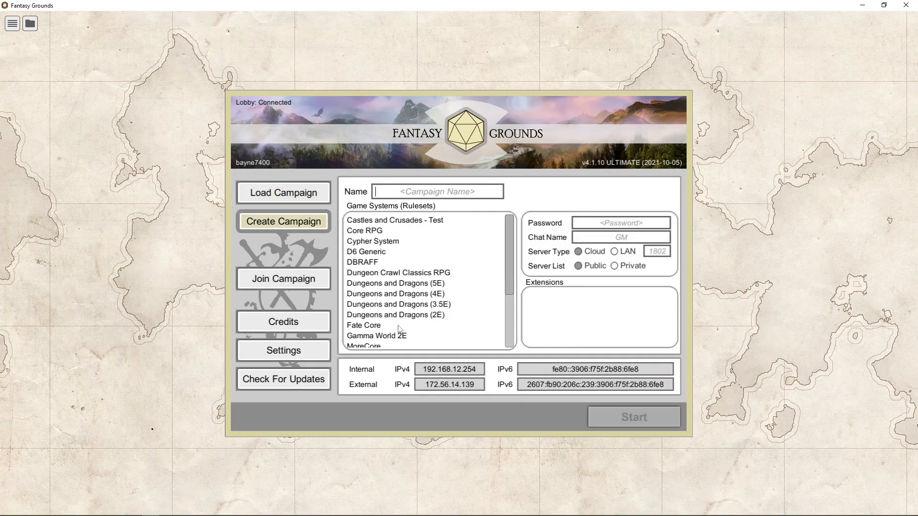
scroll(down, 3)
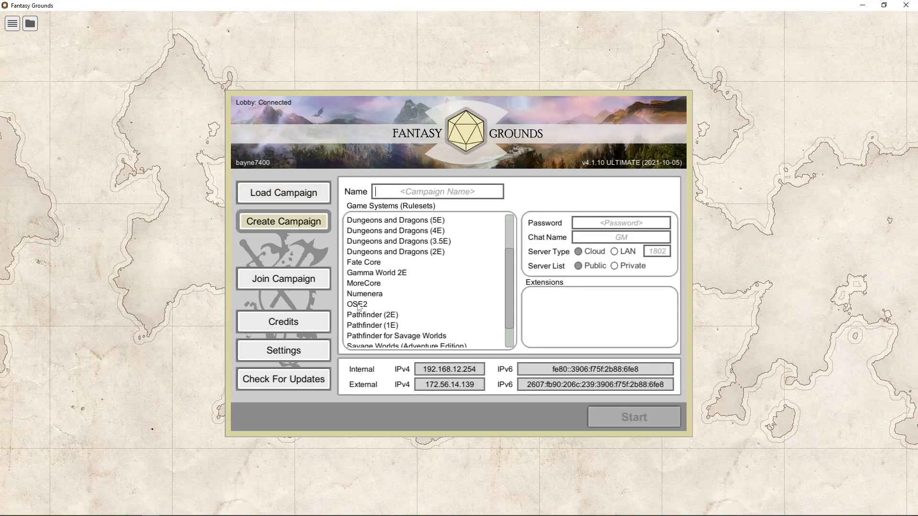
click(357, 304)
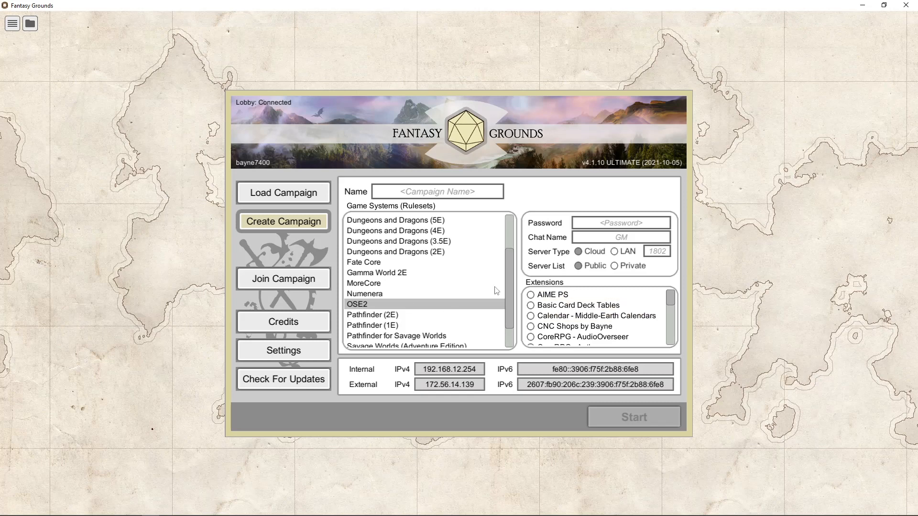
- Name the campaign 'Old School', trimming the extra letters, and review the remaining setup options
click(436, 191)
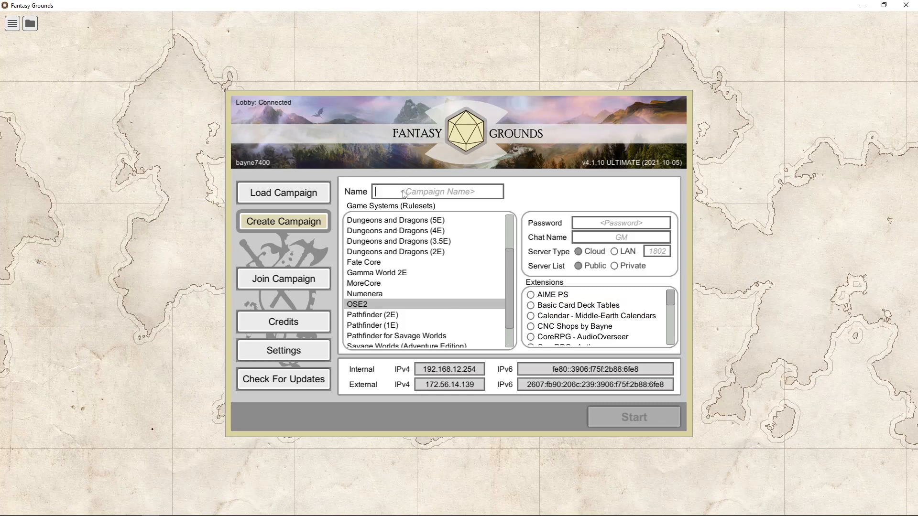
text(Old S)
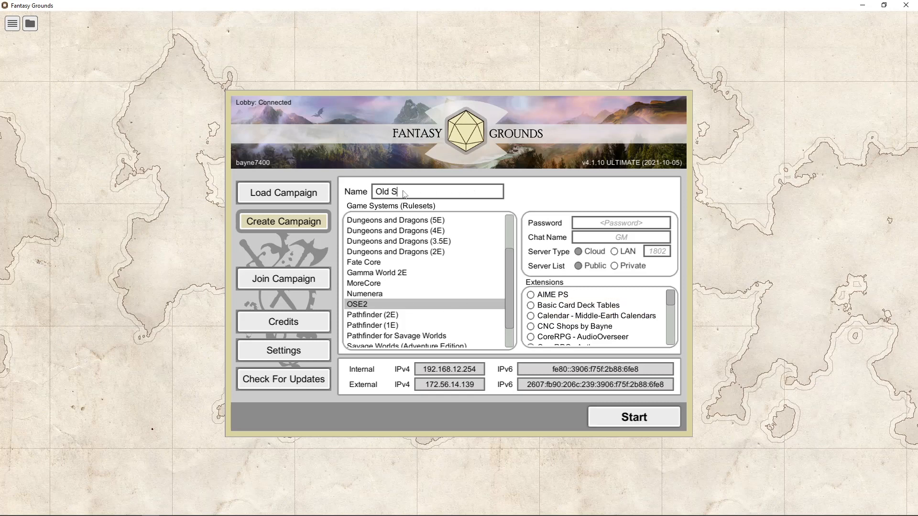
text(chool Ess)
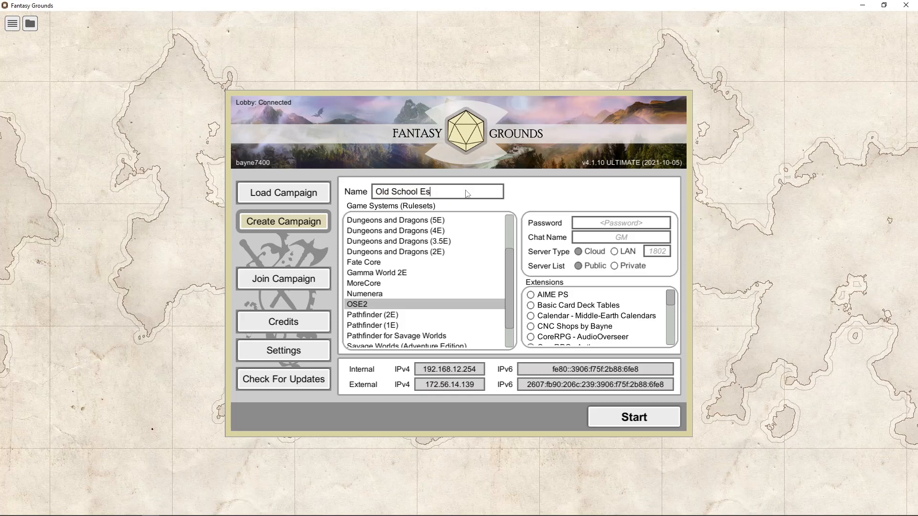
key(Backspace)
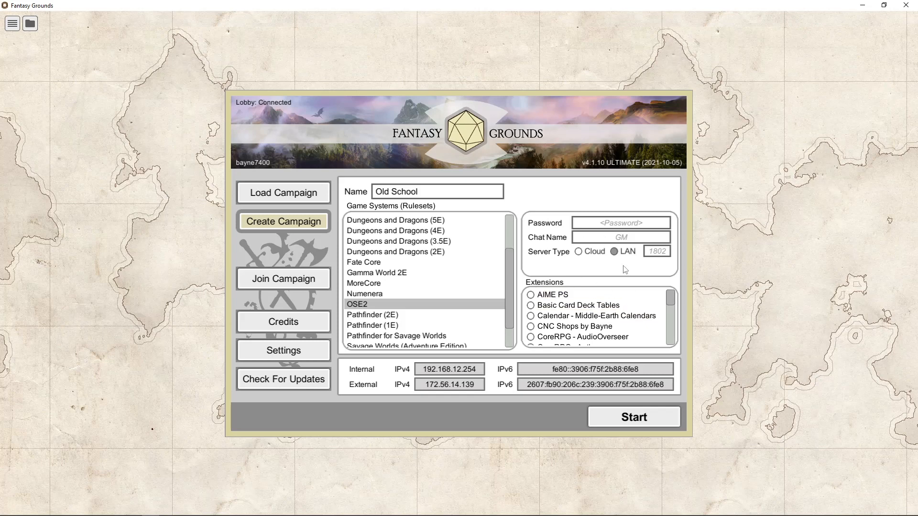
click(550, 294)
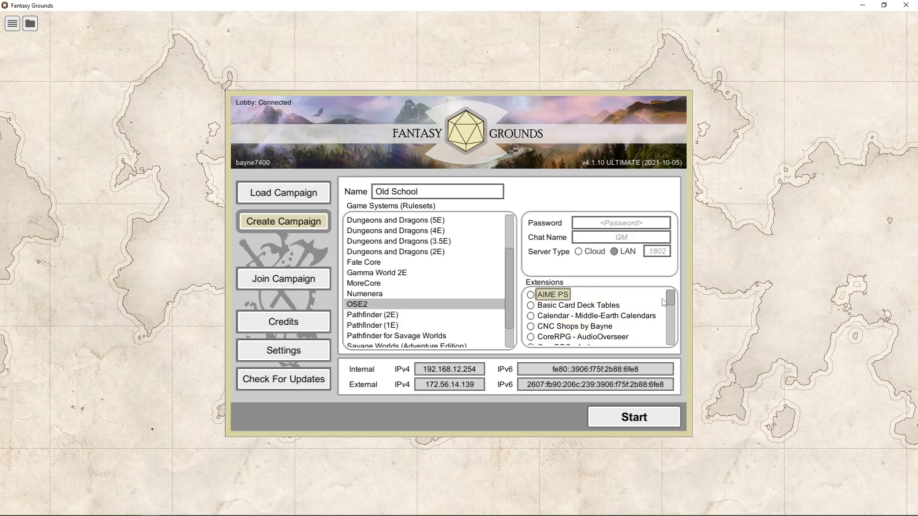
scroll(down, 3)
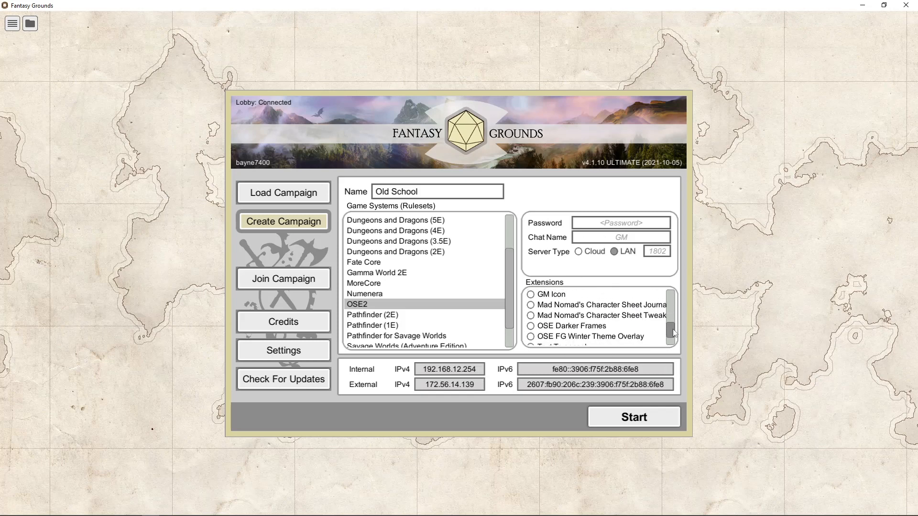
scroll(down, 3)
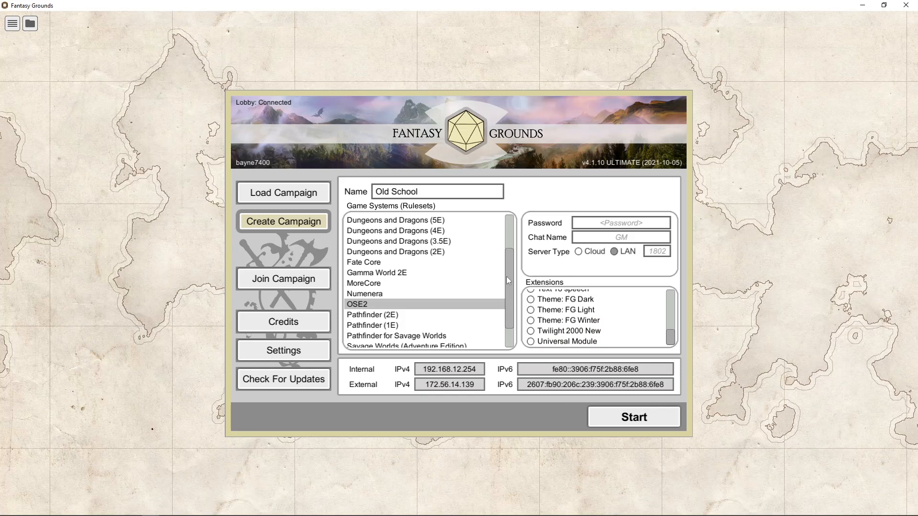
scroll(down, 3)
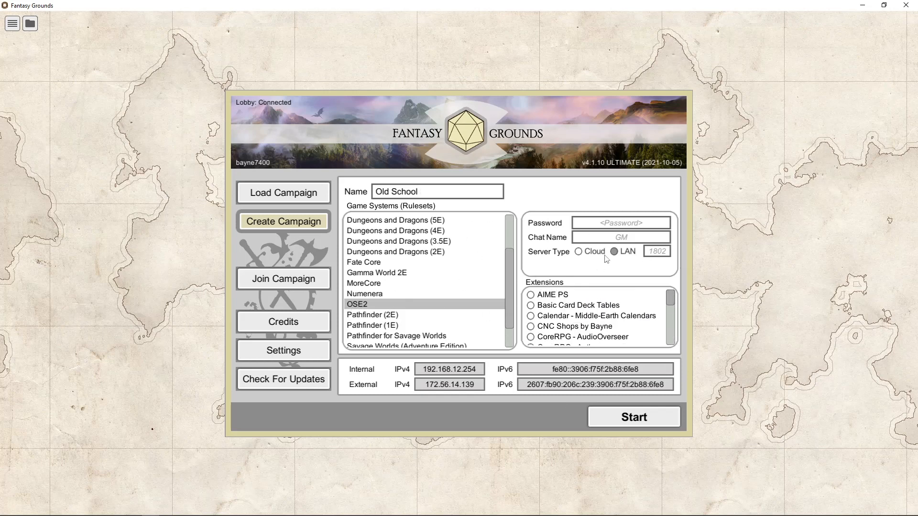
- Start the Old School campaign so its game table begins loading
click(633, 417)
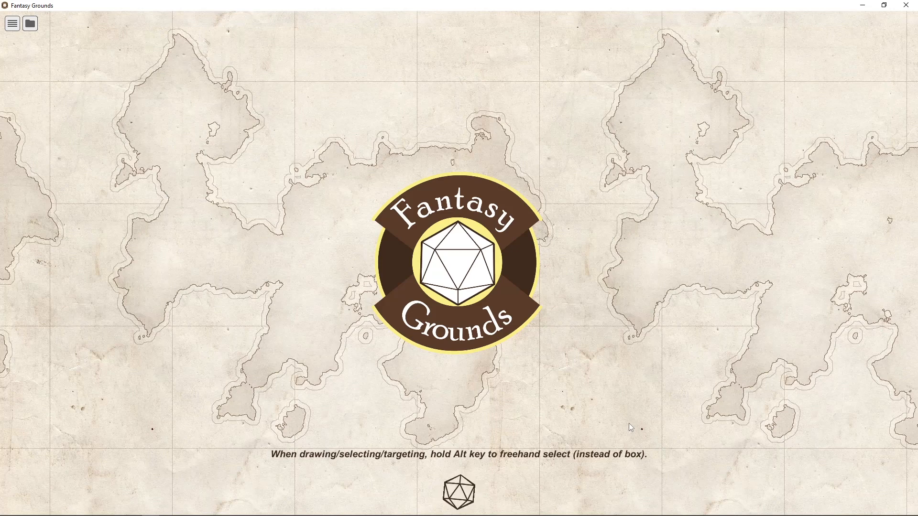
mouse_move(478, 272)
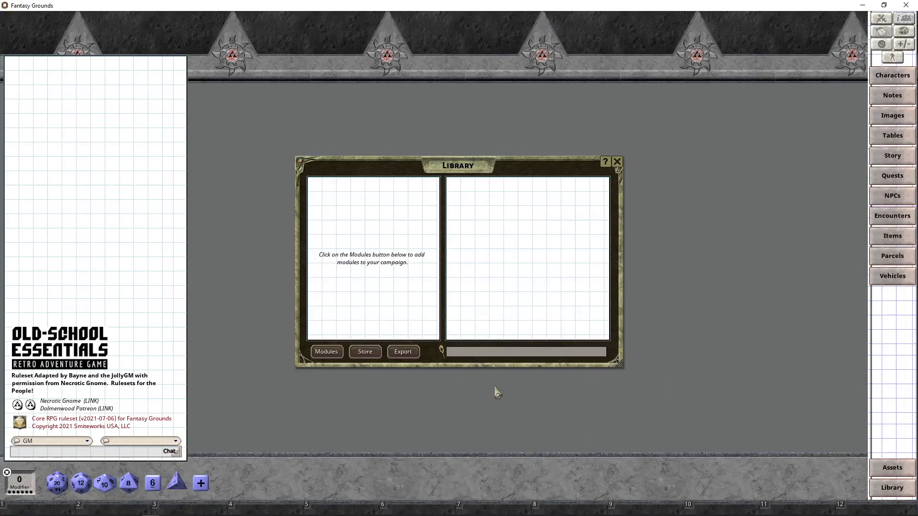
- Load the Advanced Fantasy Player's Tome and Advanced Referees Tome modules from the Library
click(325, 351)
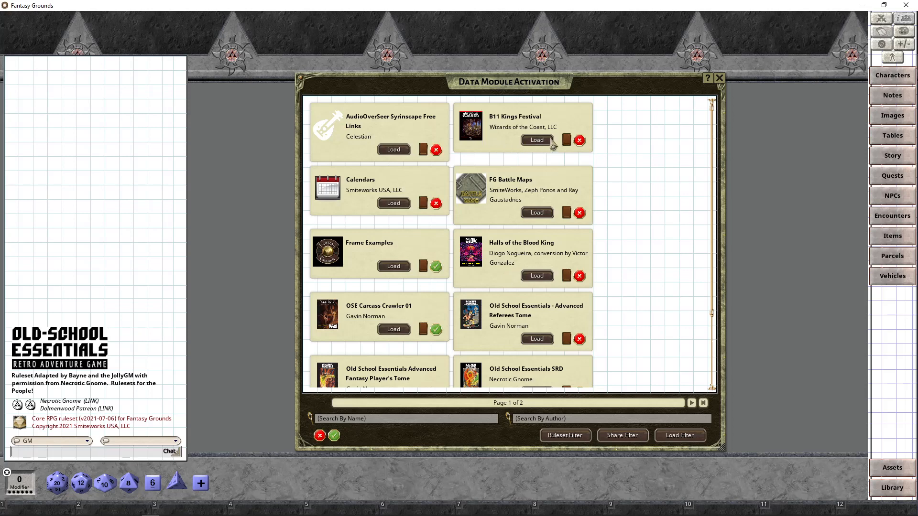
mouse_move(450, 268)
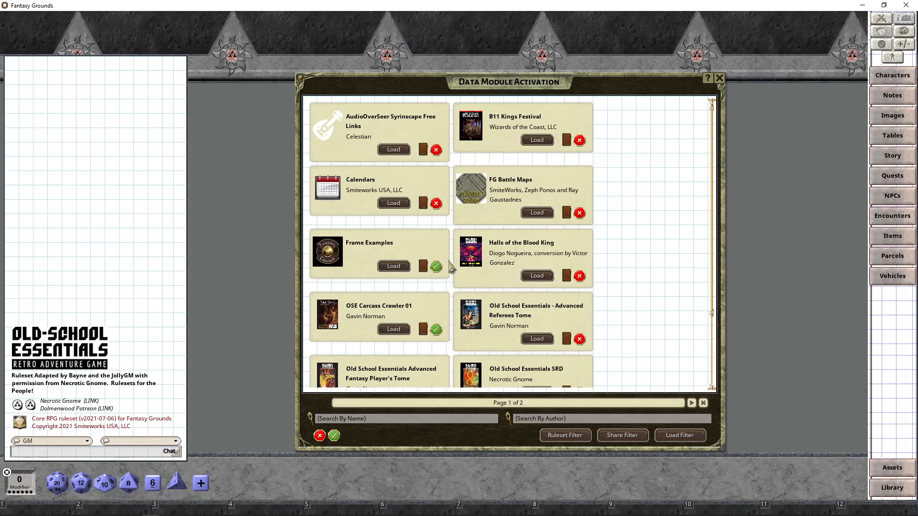
mouse_move(474, 144)
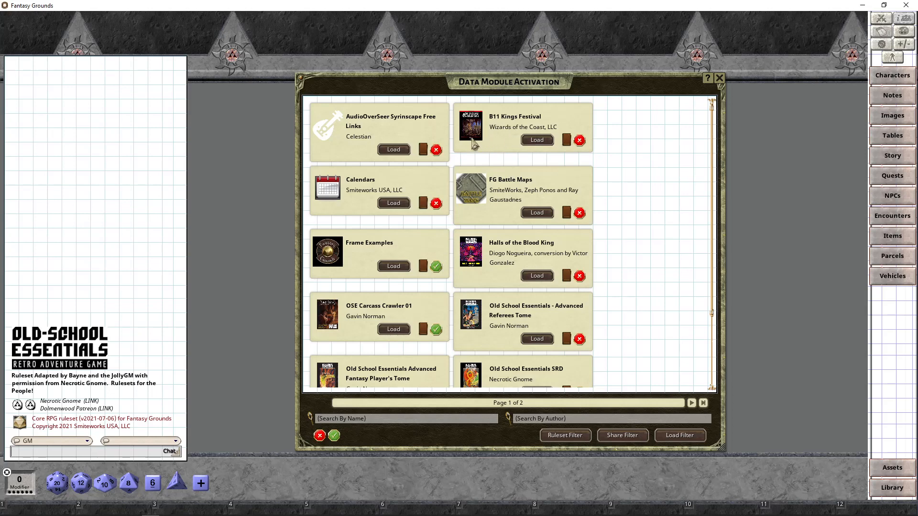
mouse_move(475, 239)
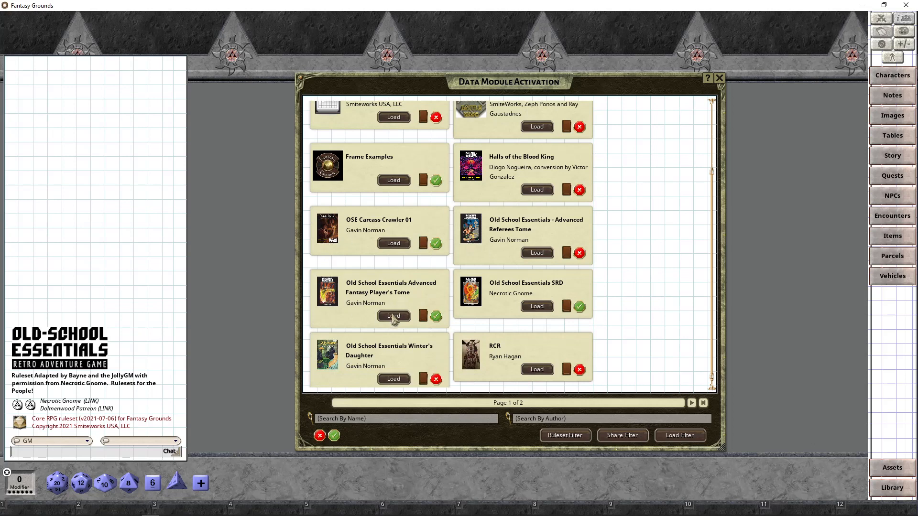
click(393, 316)
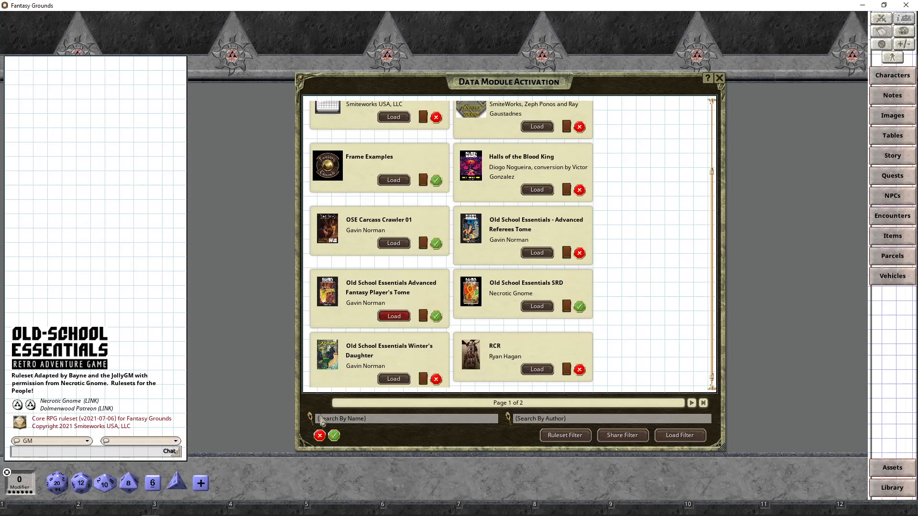
click(393, 316)
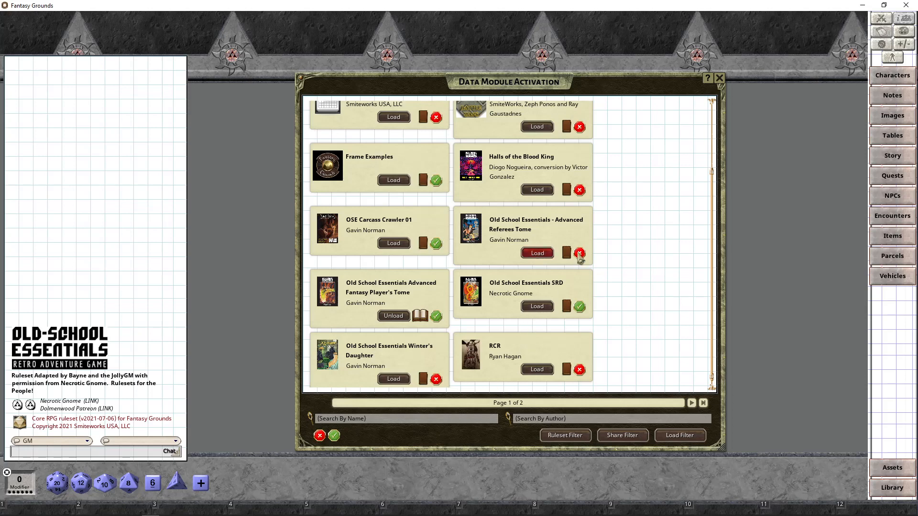
click(535, 252)
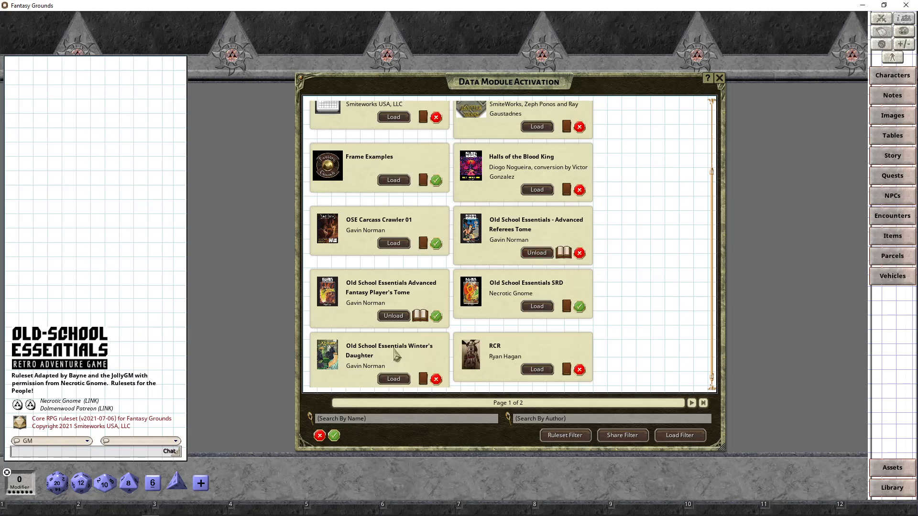
click(890, 486)
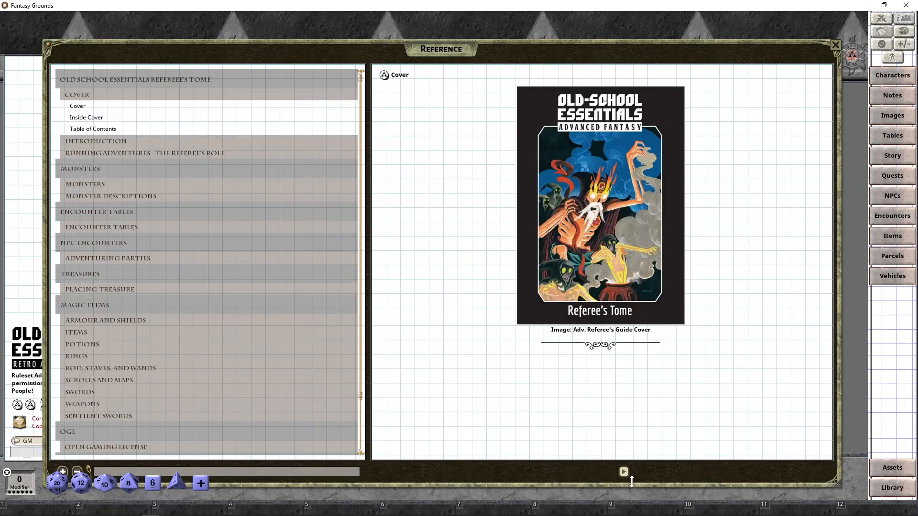
- Page forward through the Referee's Tome reference manual
click(623, 471)
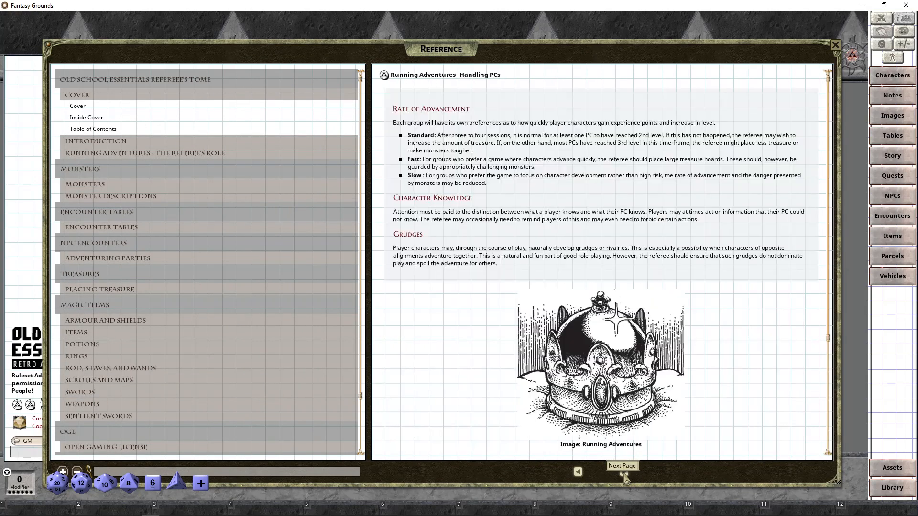
click(624, 480)
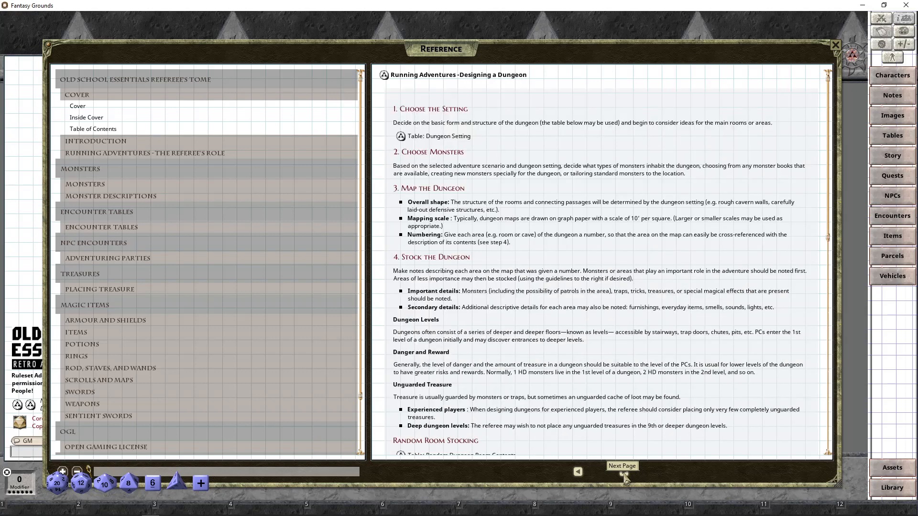
click(621, 472)
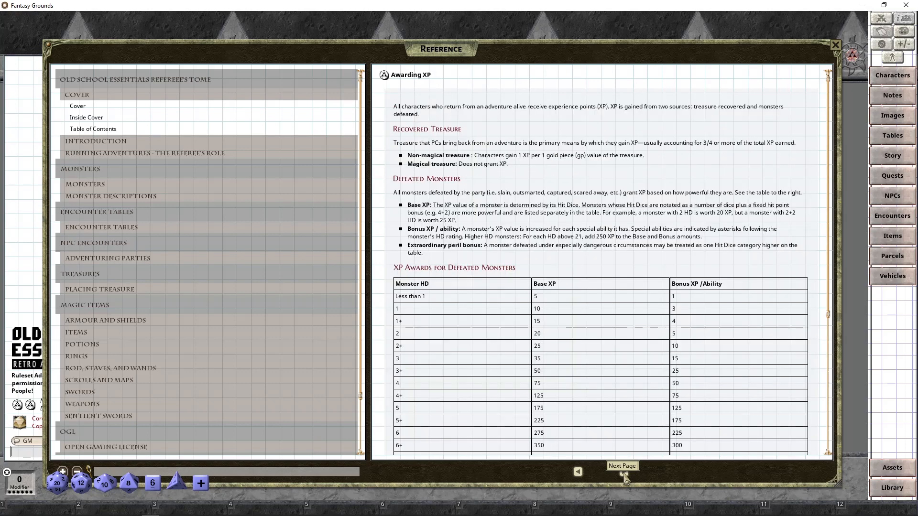
click(621, 471)
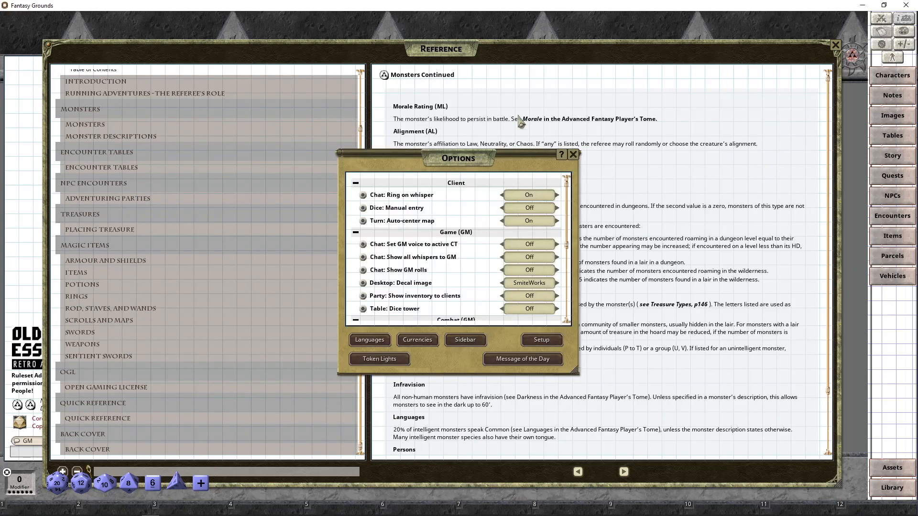
- Enable every sidebar record list, adding Class, Spells, Race and Skills, and show the Class list
click(465, 339)
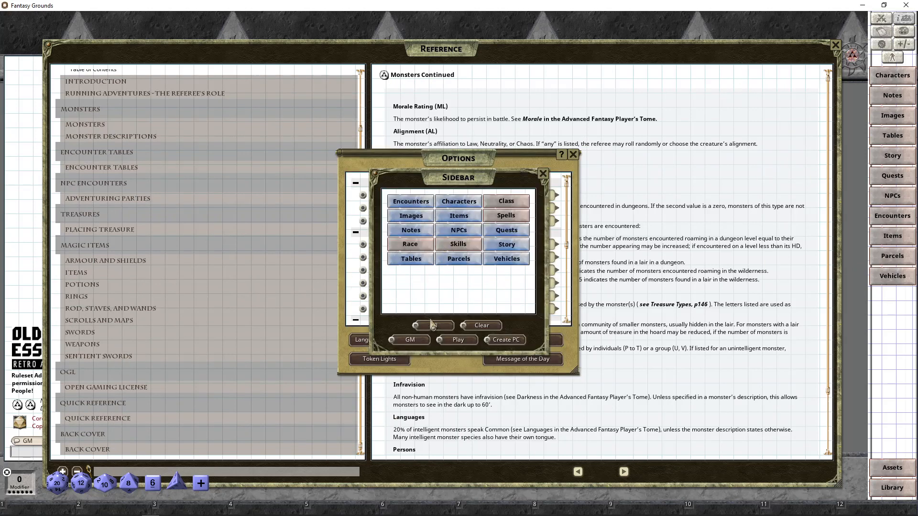
click(541, 173)
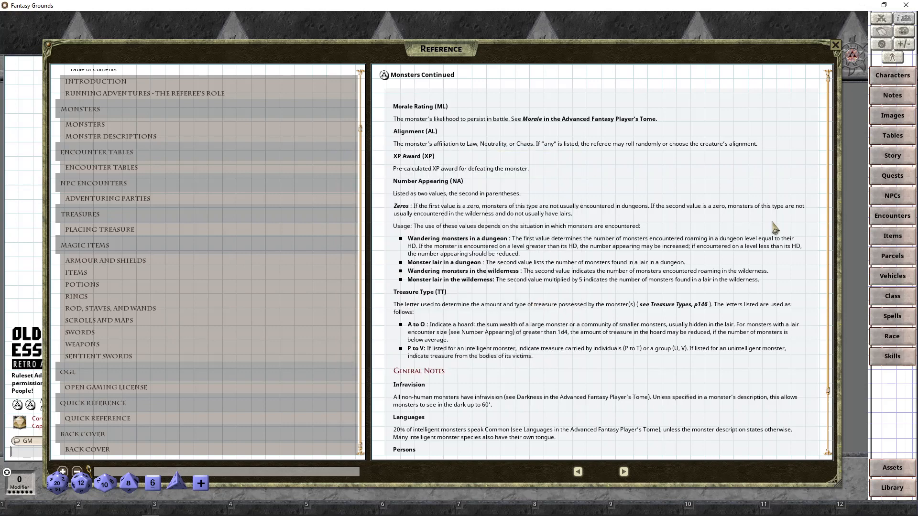
click(891, 295)
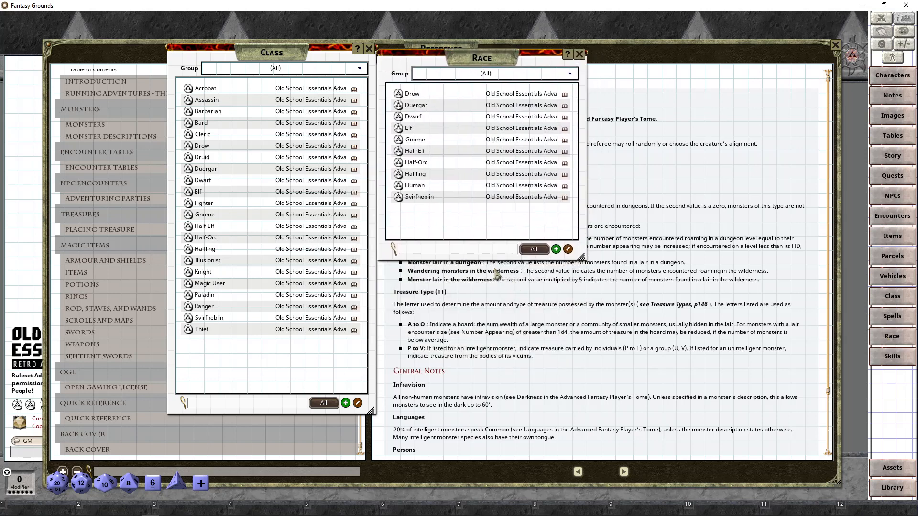
- Show the Race and Items lists filled with Old School Essentials entries
click(892, 235)
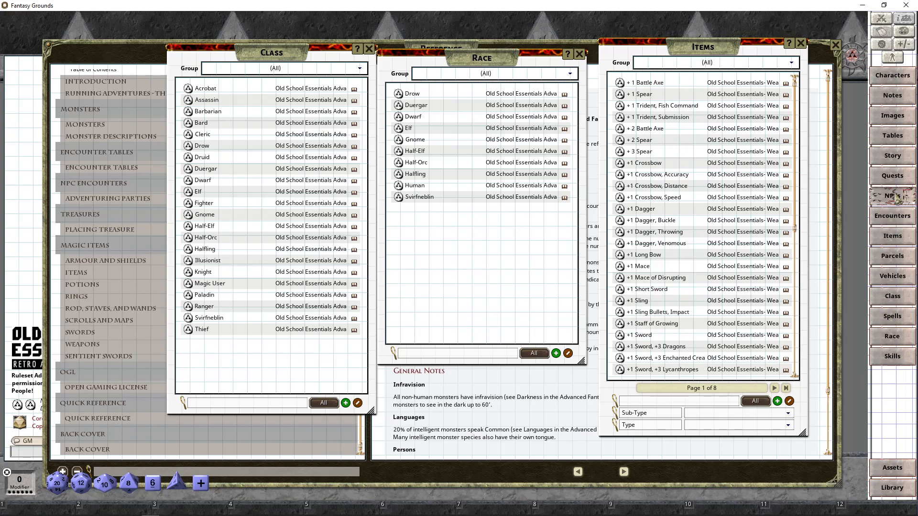
click(890, 196)
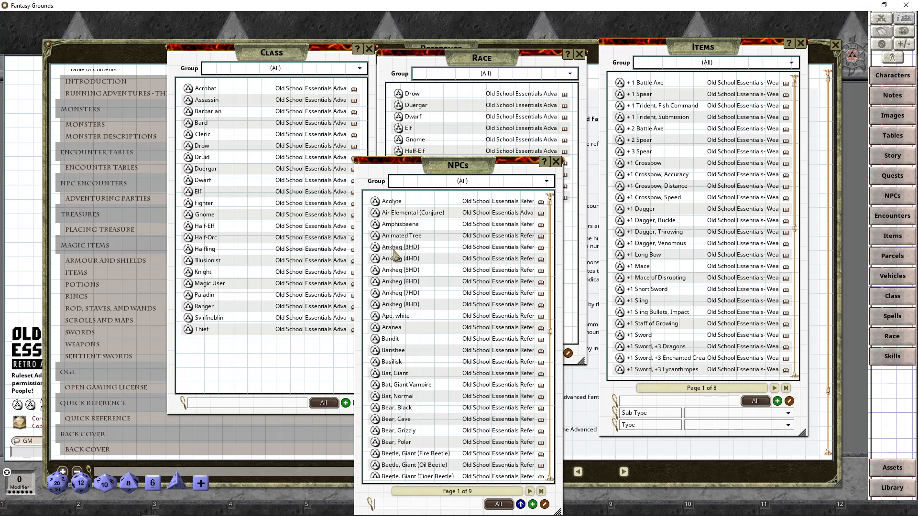
mouse_move(505, 360)
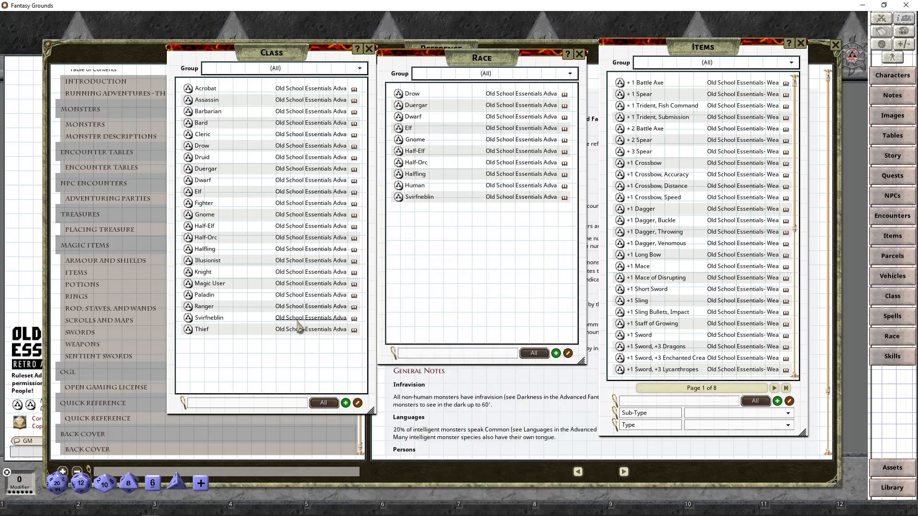
mouse_move(314, 454)
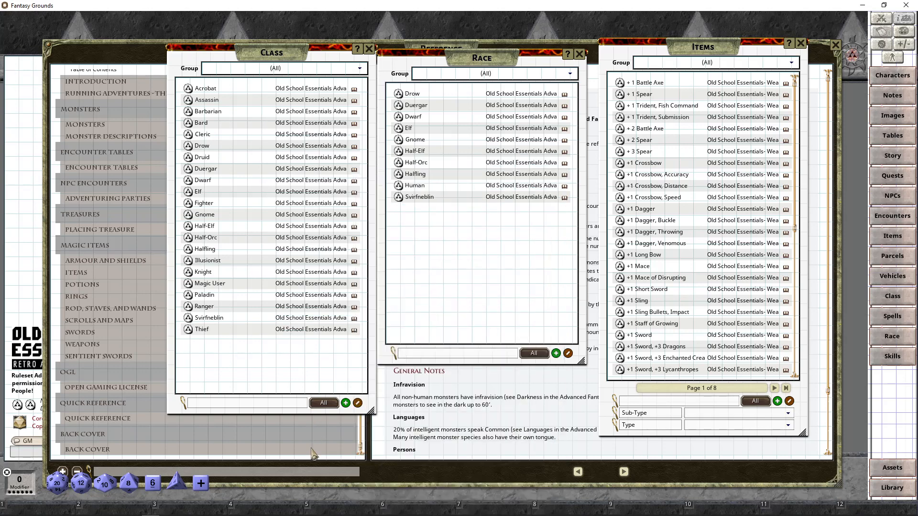